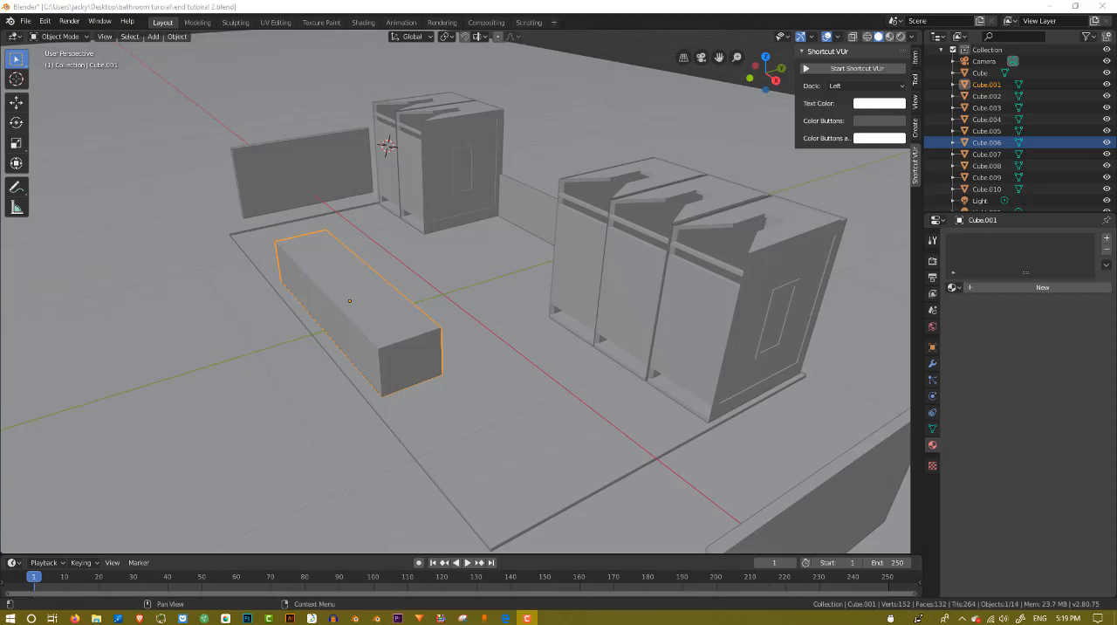
mouse_move(803, 498)
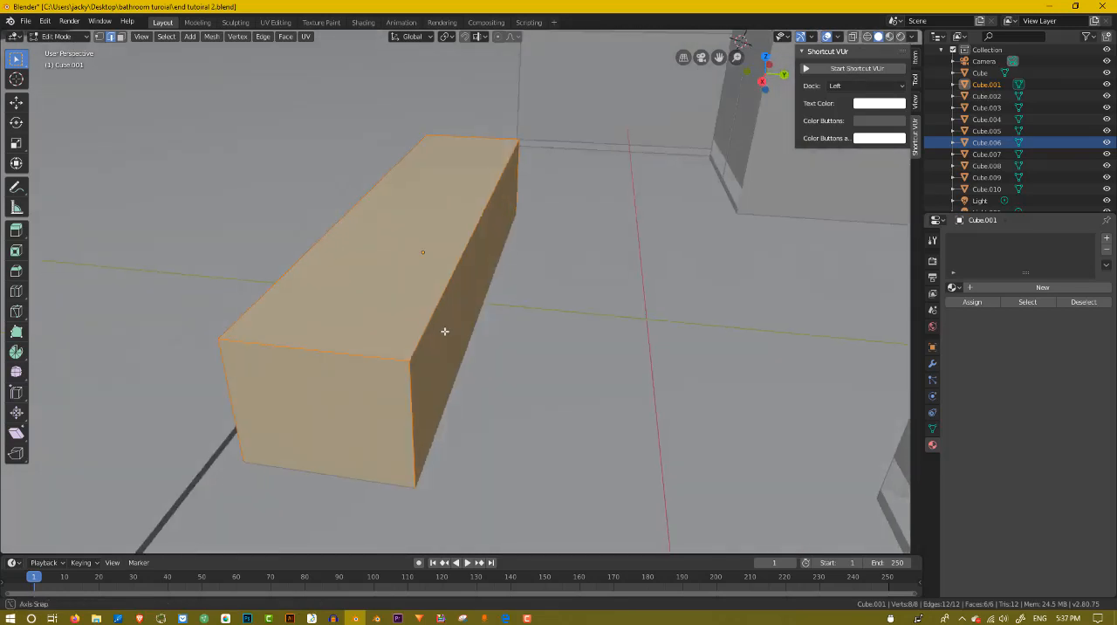
Inset the long box's top face into a border rim and nudge its front edge along X.
left_click_drag(445, 331, 423, 288)
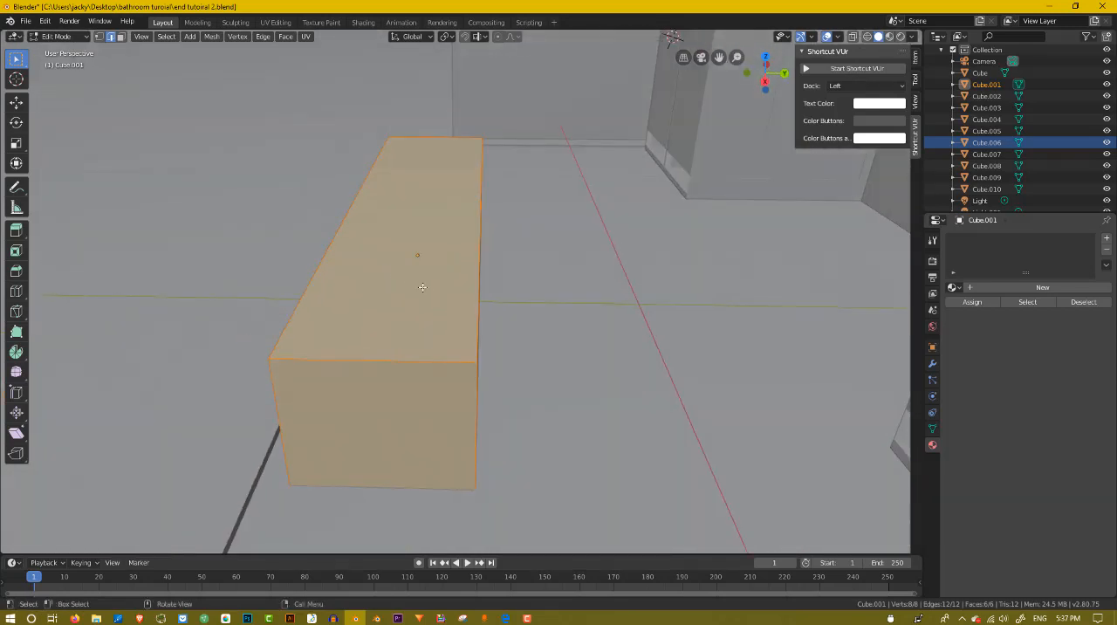
left_click(488, 260)
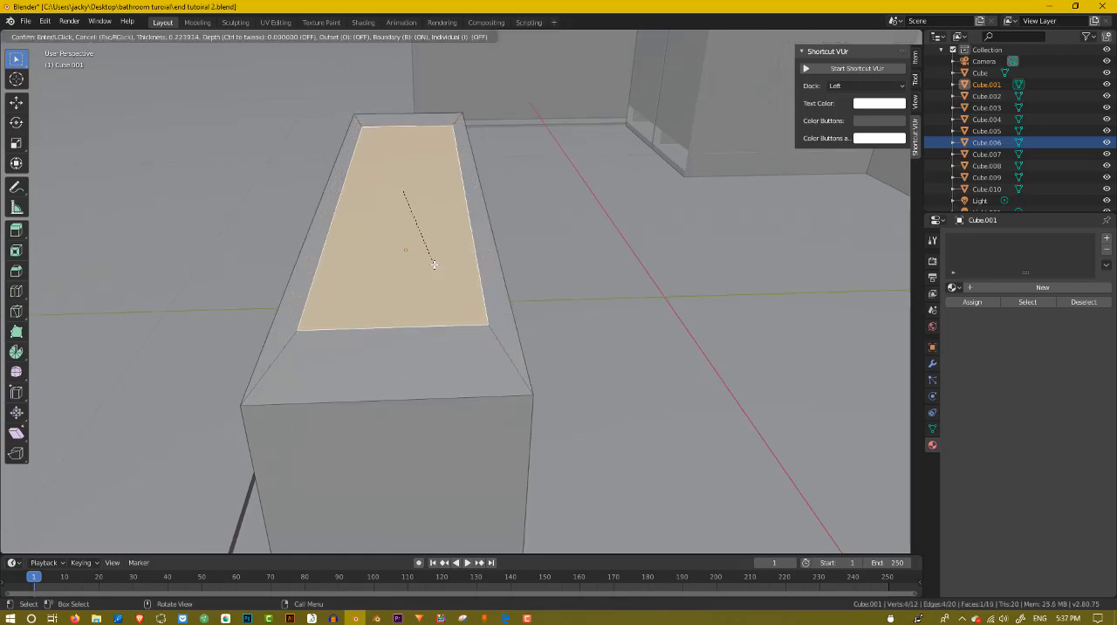
left_click(434, 264)
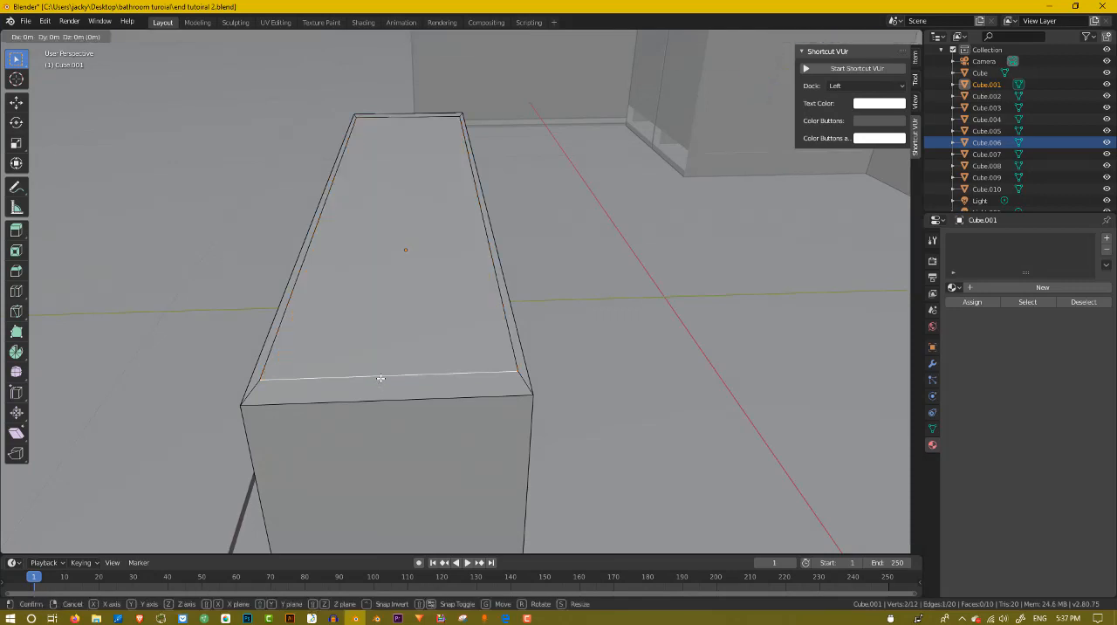
mouse_move(381, 393)
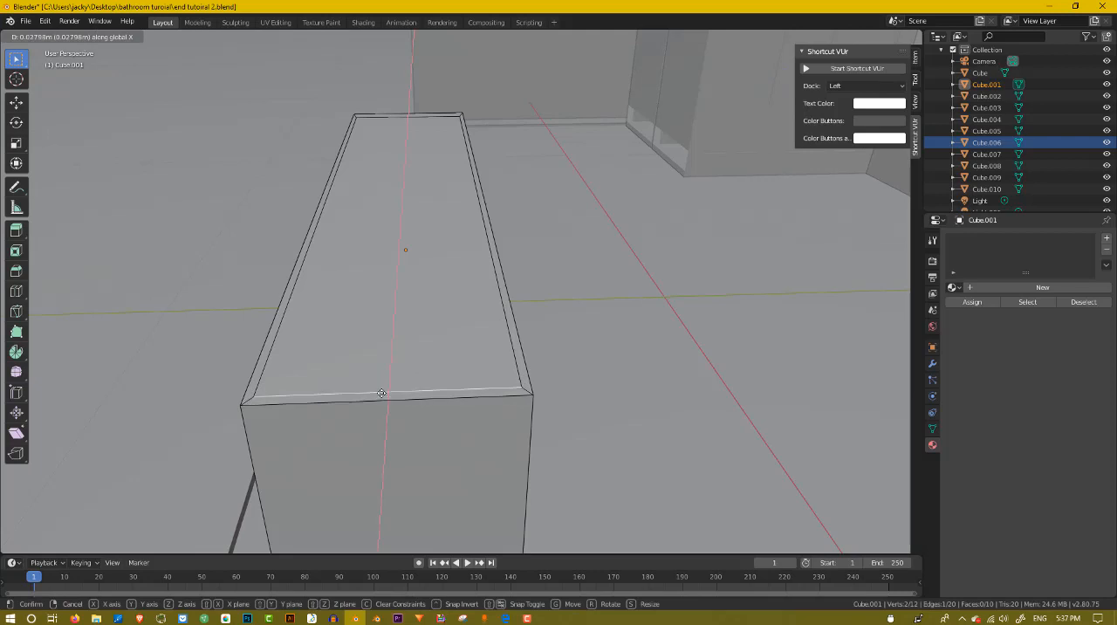
left_click(381, 392)
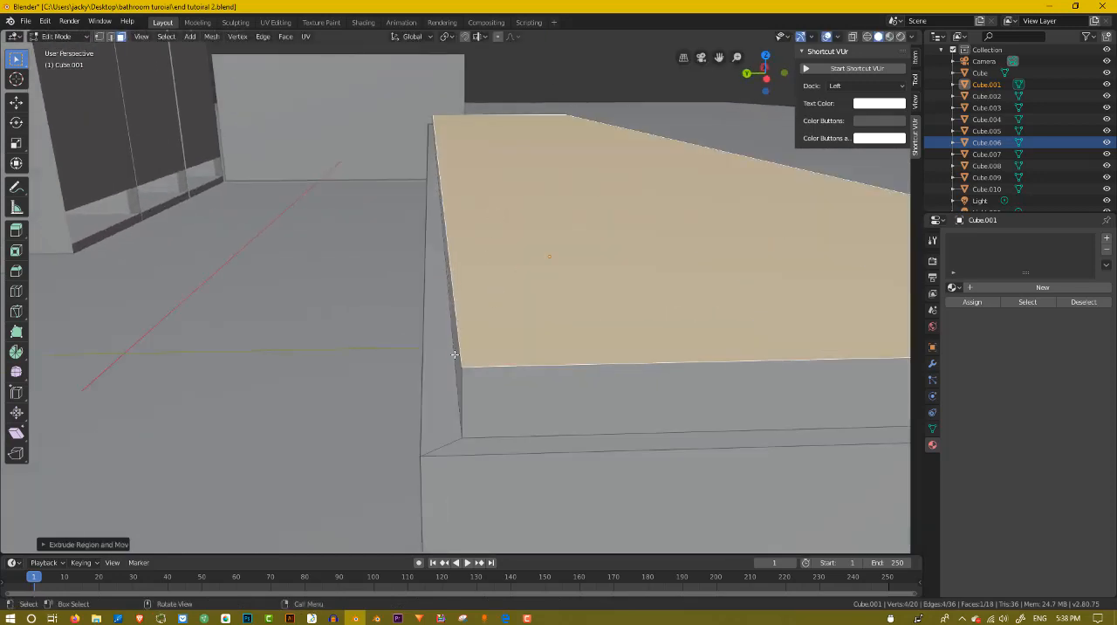
Scale the extruded top outward into an overhanging slab and slide one edge along X.
key("s")
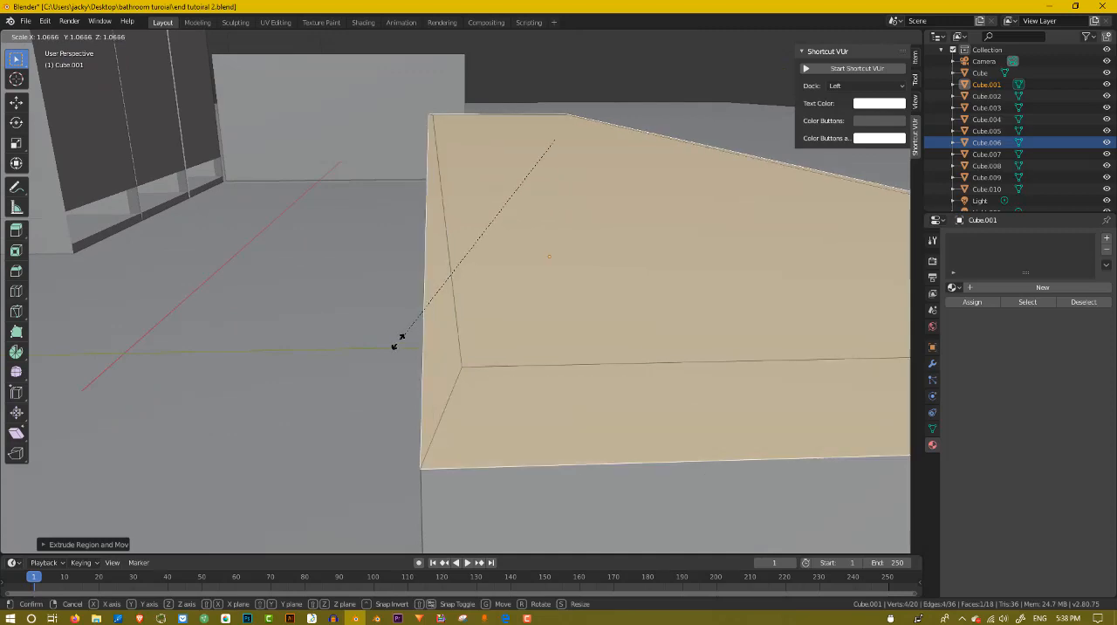
mouse_move(392, 318)
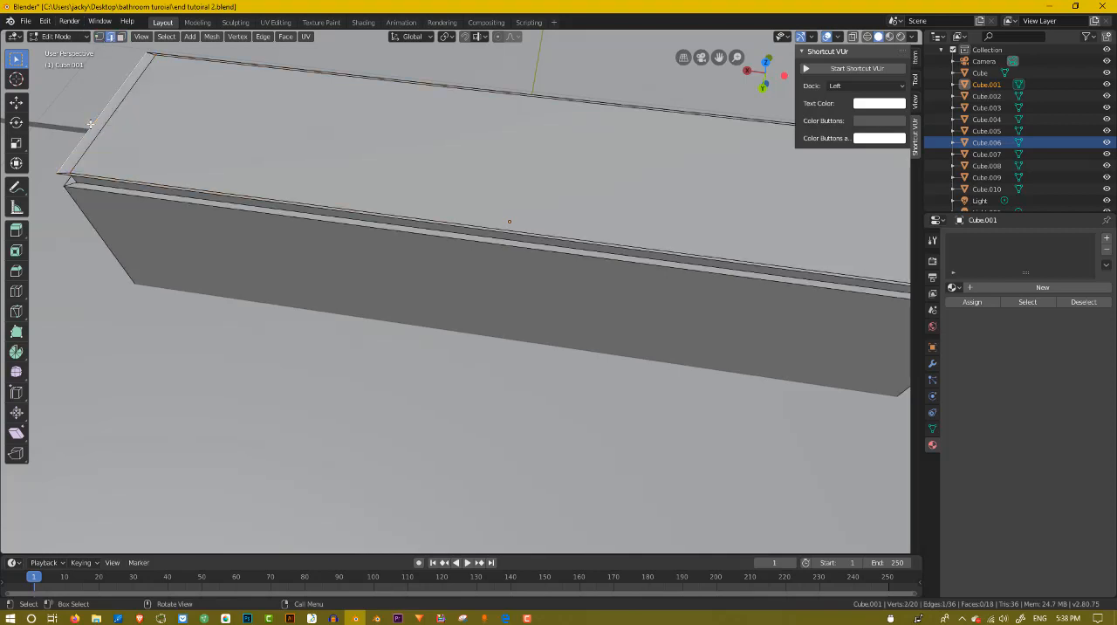
key("g")
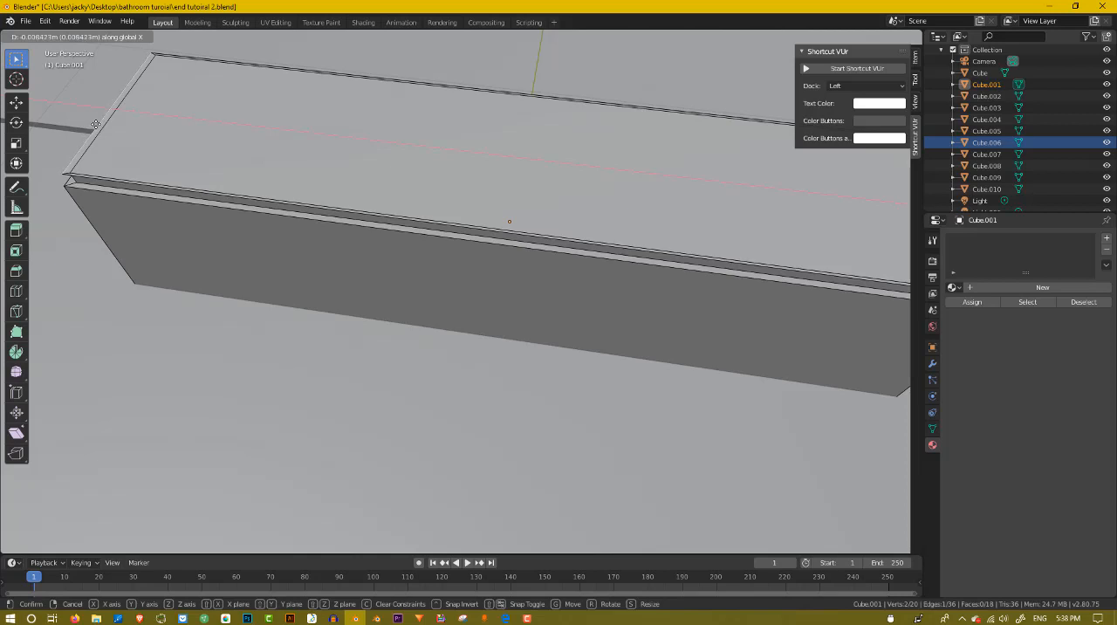
left_click(479, 146)
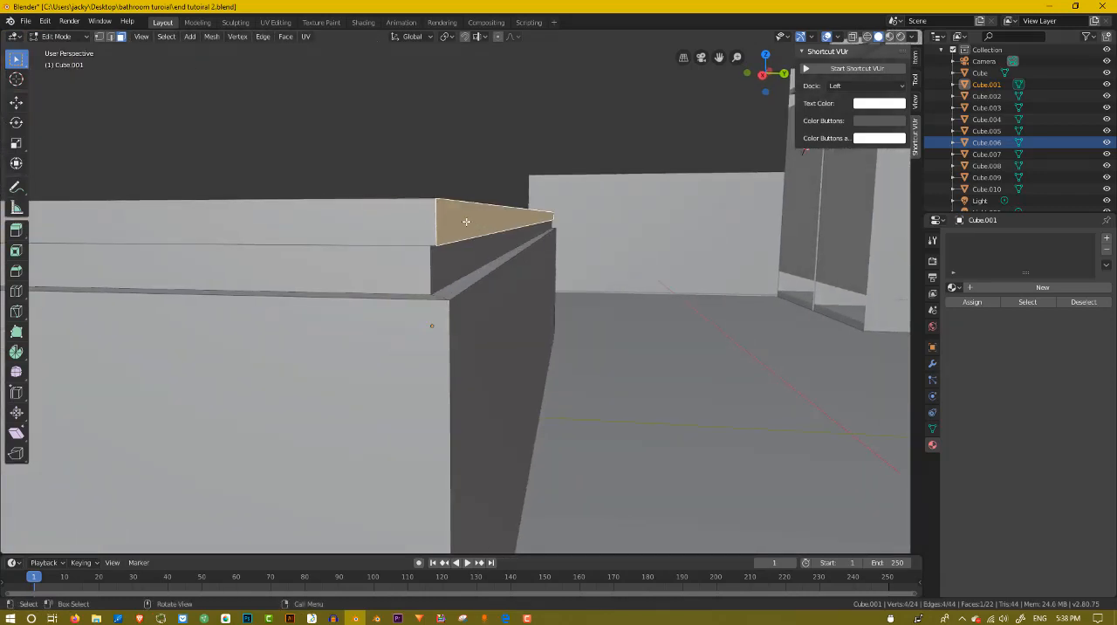
Move the triangular corner face at the slab's end along Y into line.
key("g")
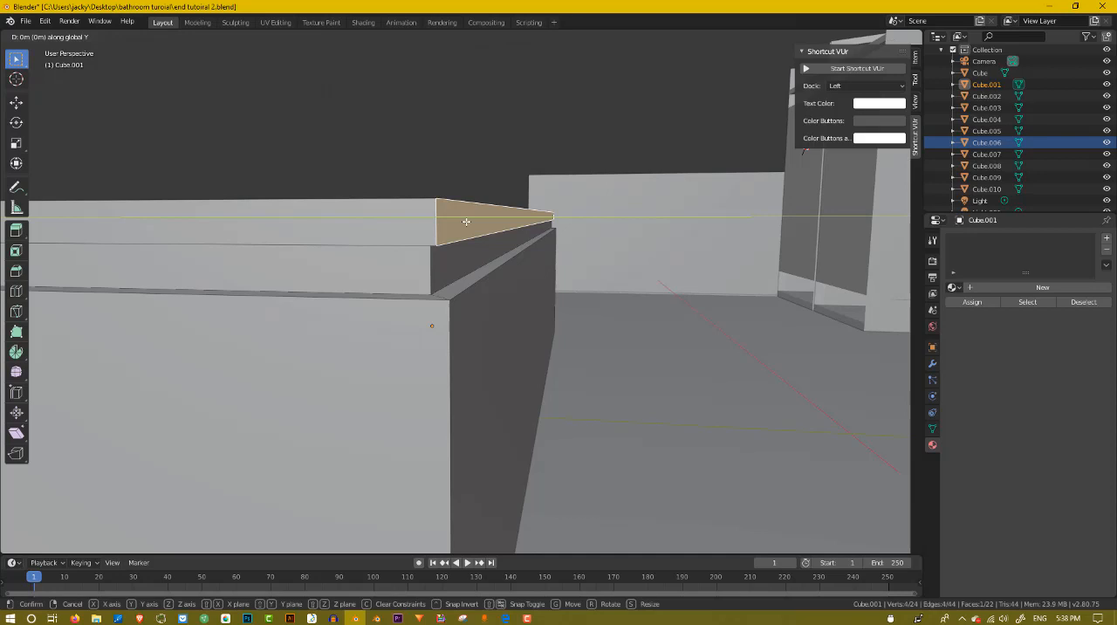
left_click(489, 230)
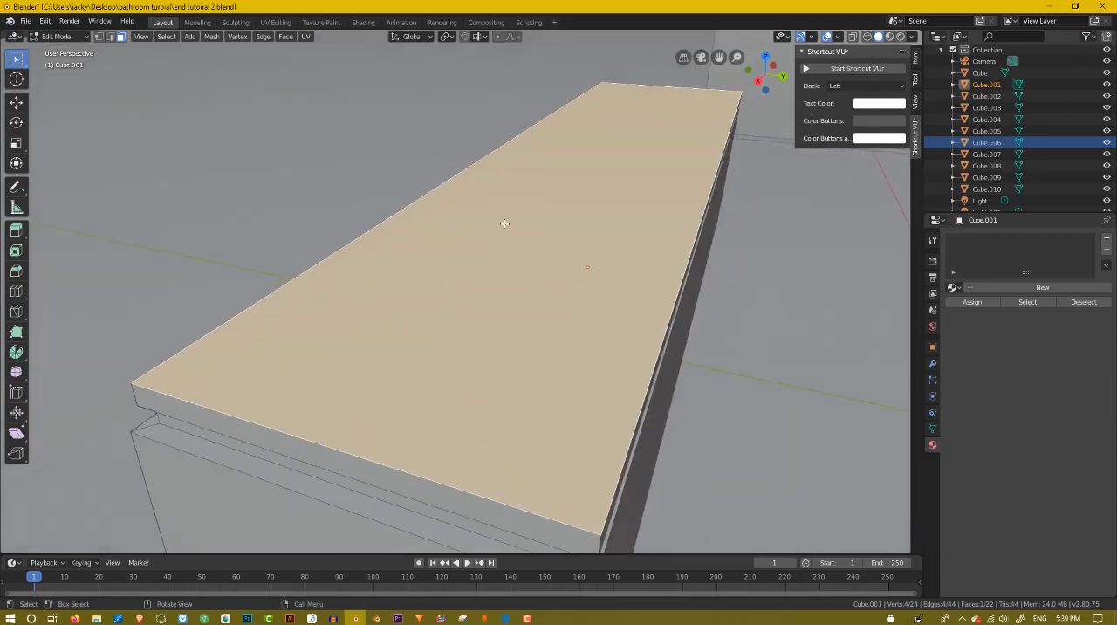
Add another layer to the slab's top face and orbit around the result.
key("i")
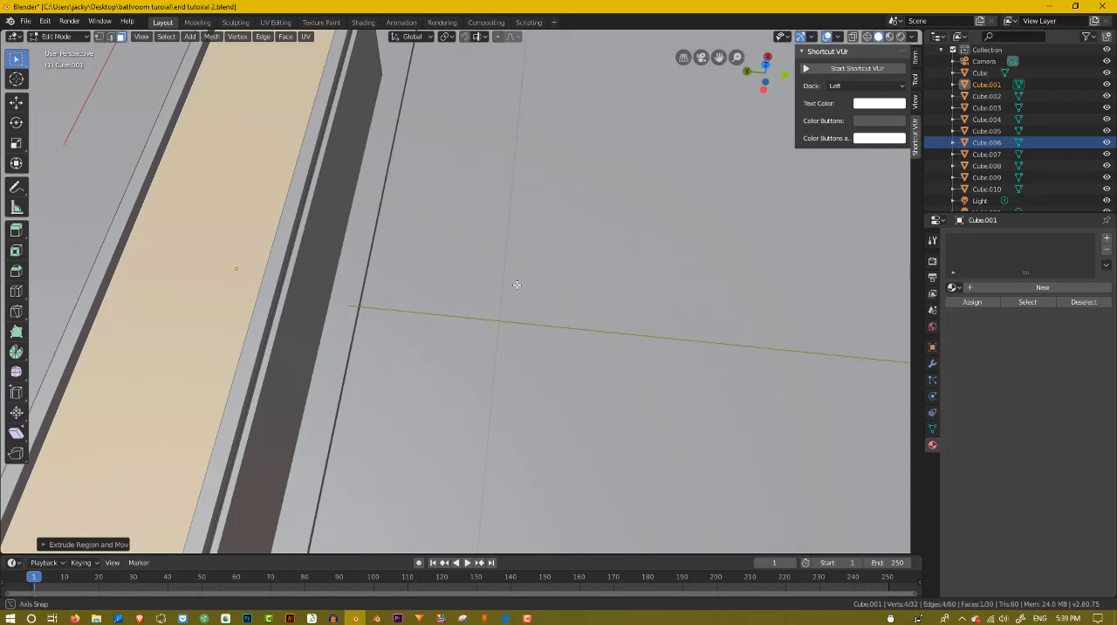
left_click_drag(517, 284, 542, 234)
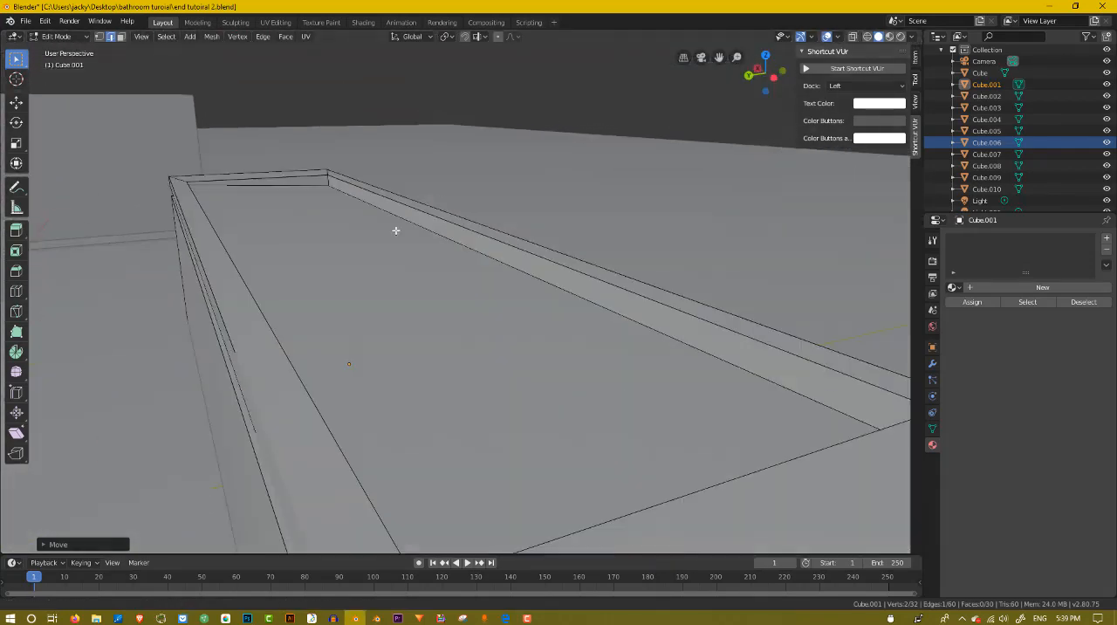
Adjust the rim geometry so the border stands above a recessed centre.
key("k")
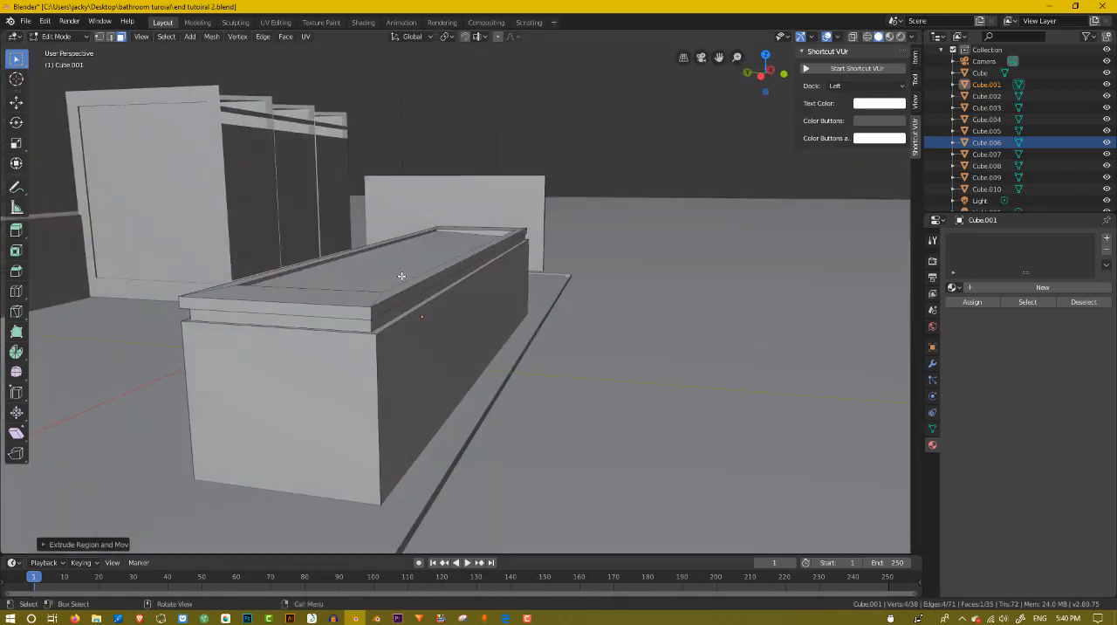
Return to Object Mode and bring the back wall between the stalls into view.
left_click_drag(401, 276, 476, 282)
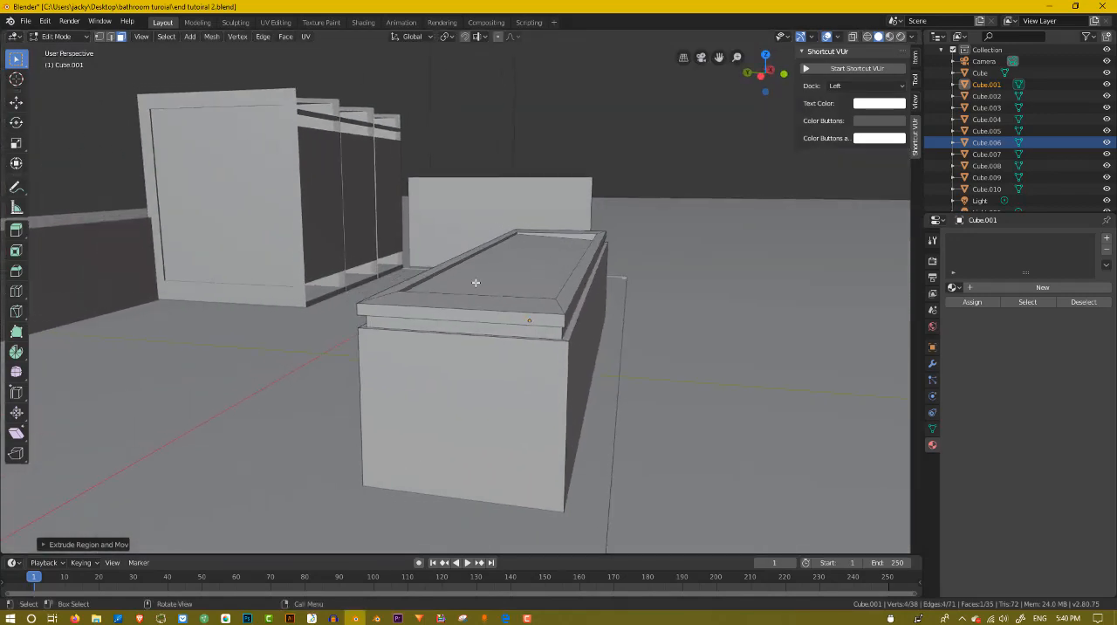
left_click_drag(475, 282, 395, 245)
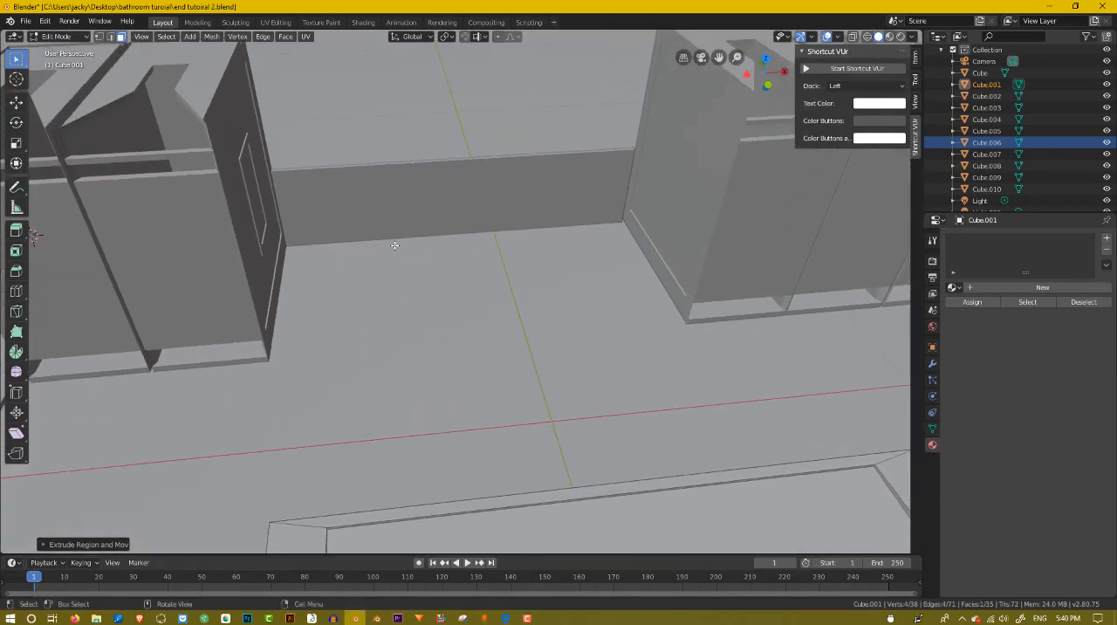
left_click_drag(395, 245, 337, 319)
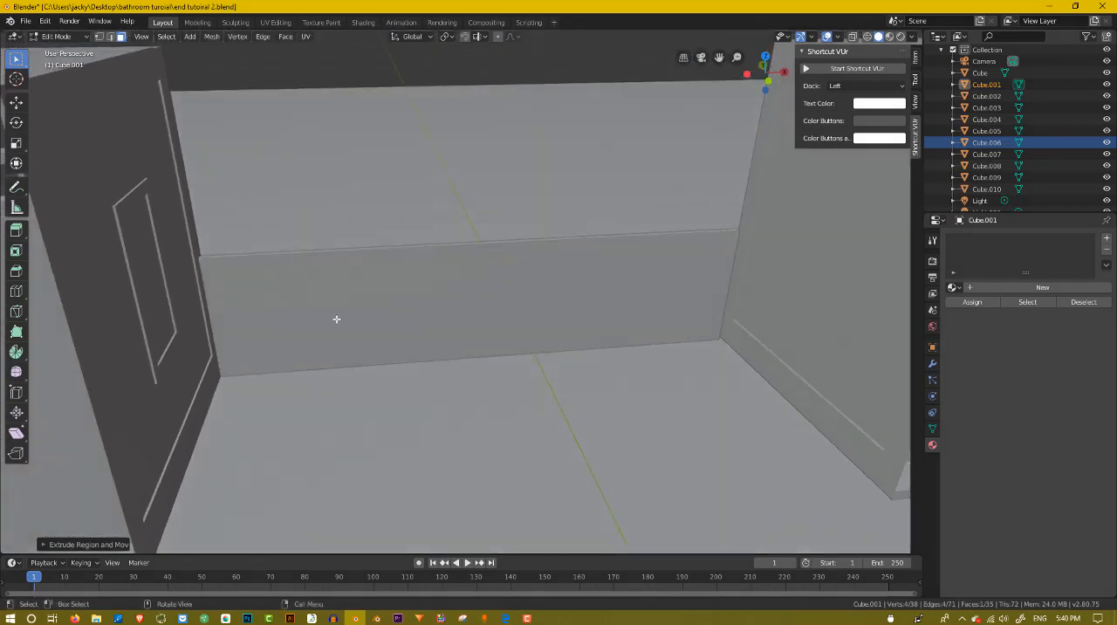
key("Tab")
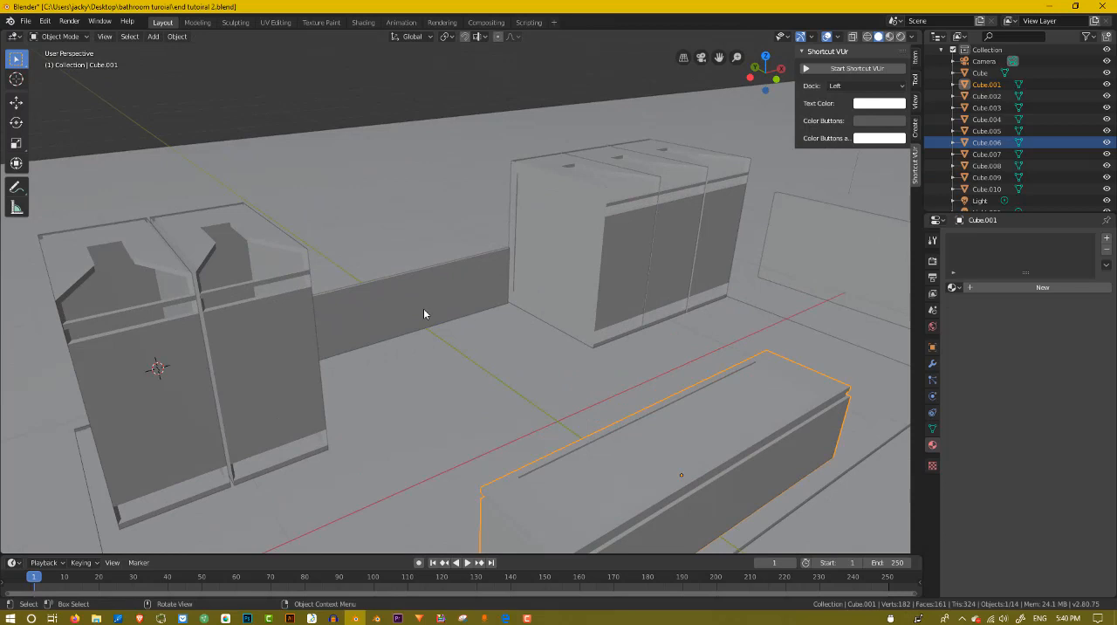
left_click_drag(423, 314, 489, 316)
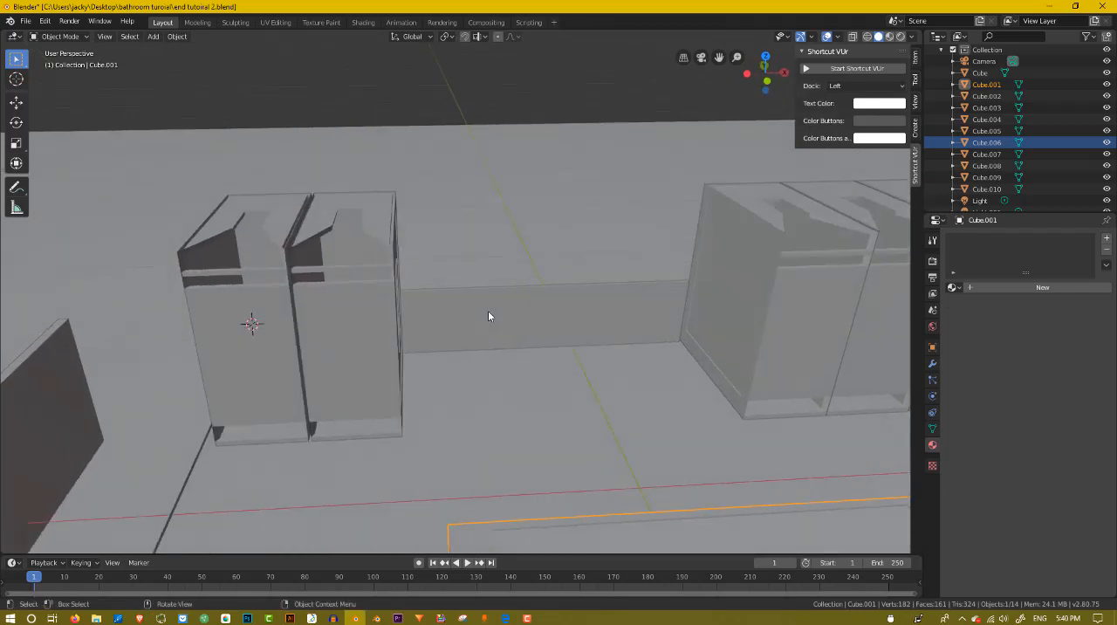
left_click_drag(489, 316, 447, 320)
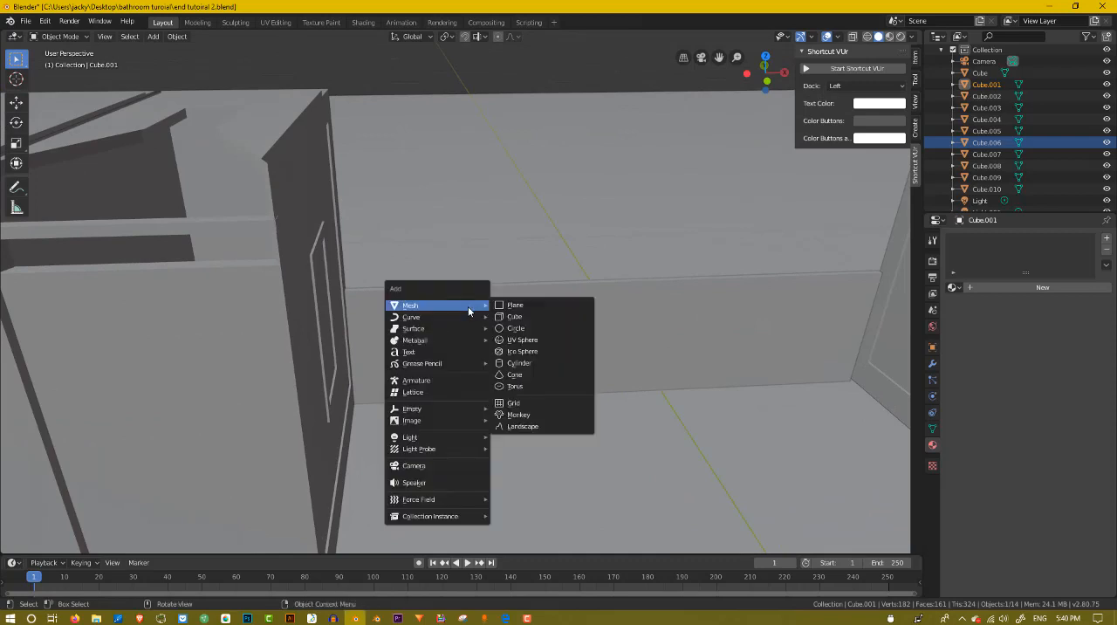
Add a cube and scale it into a small, tall narrow block by the wall.
left_click(514, 316)
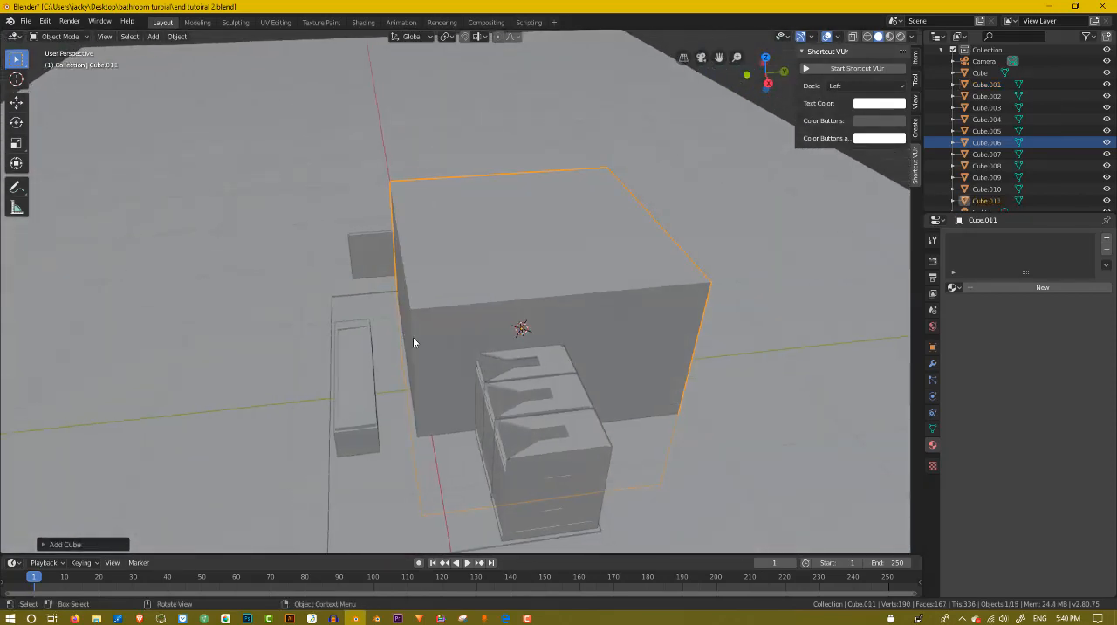
key("s")
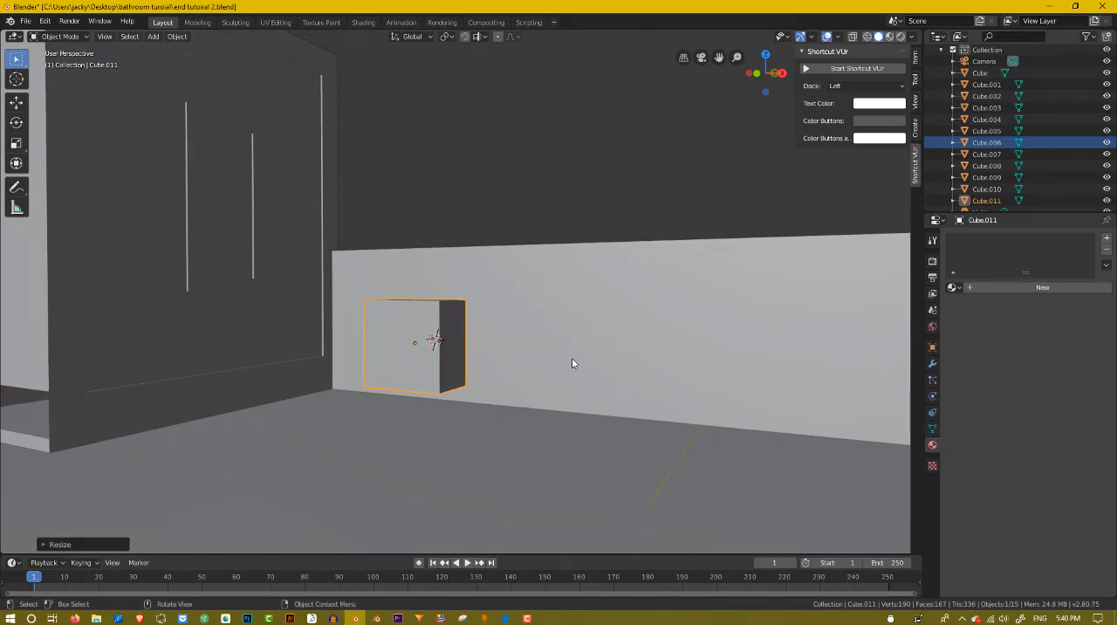
key("s")
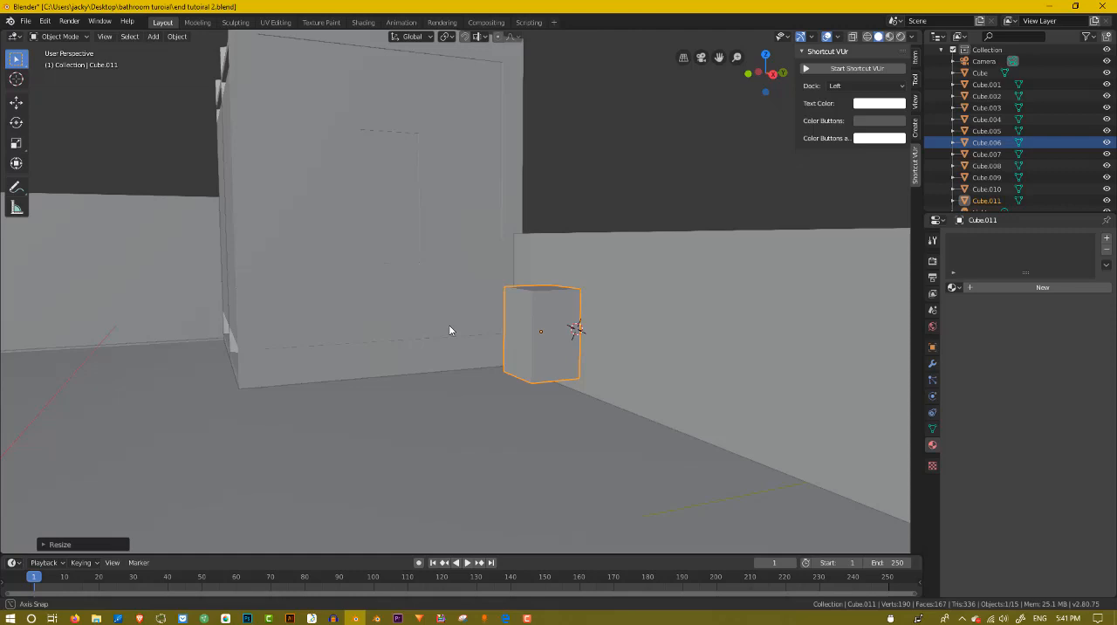
key("Tab")
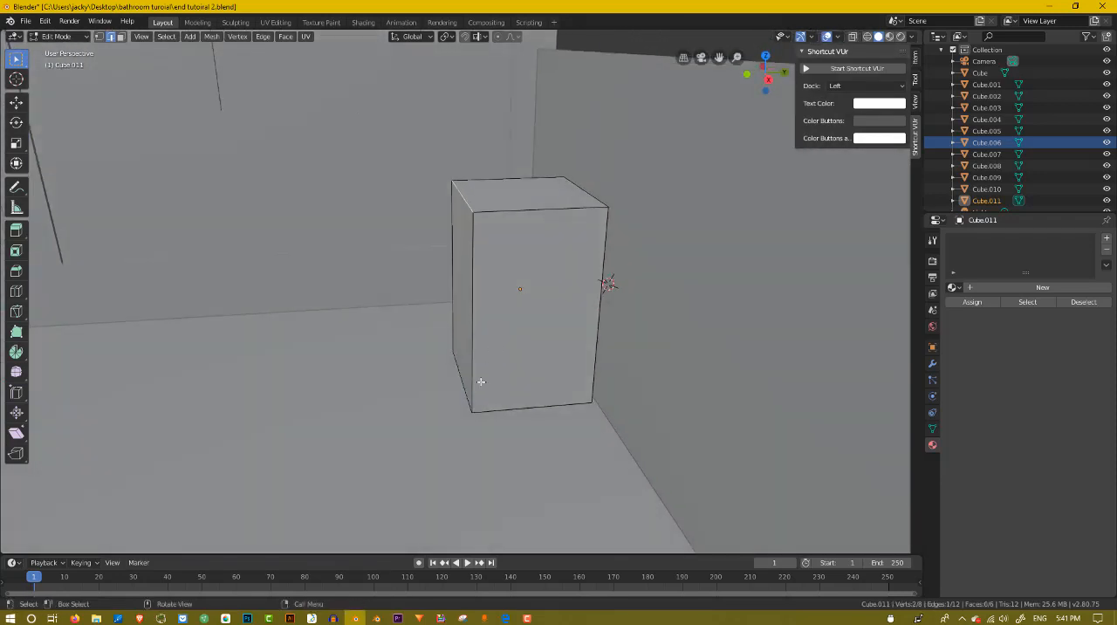
mouse_move(446, 172)
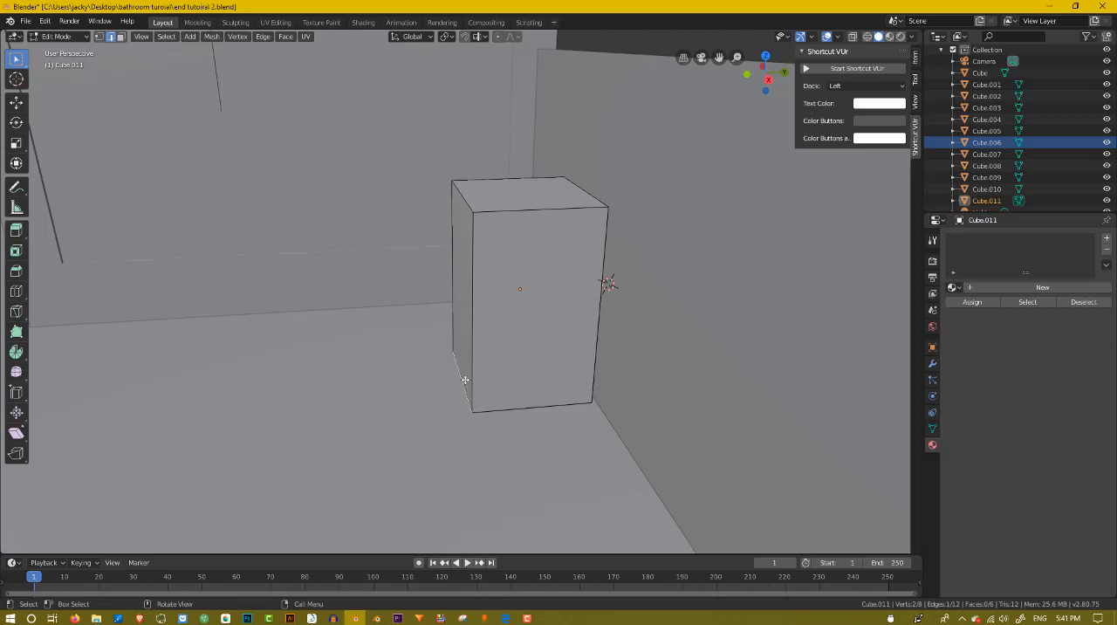
Pull the block's bottom edges inward so it tapers toward the base.
key("g")
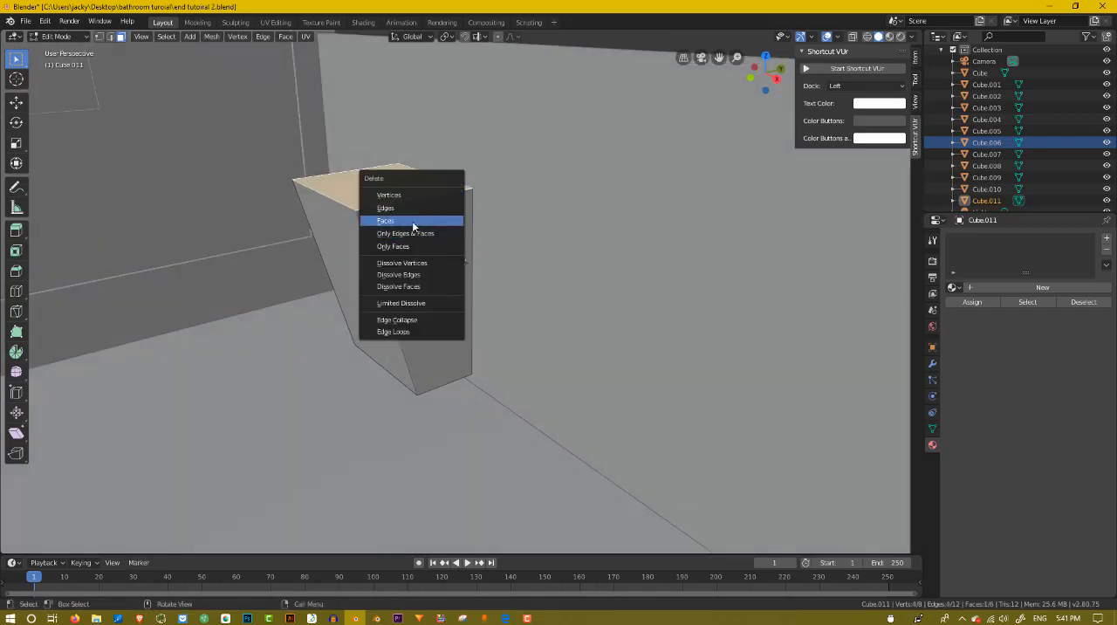
mouse_move(399, 286)
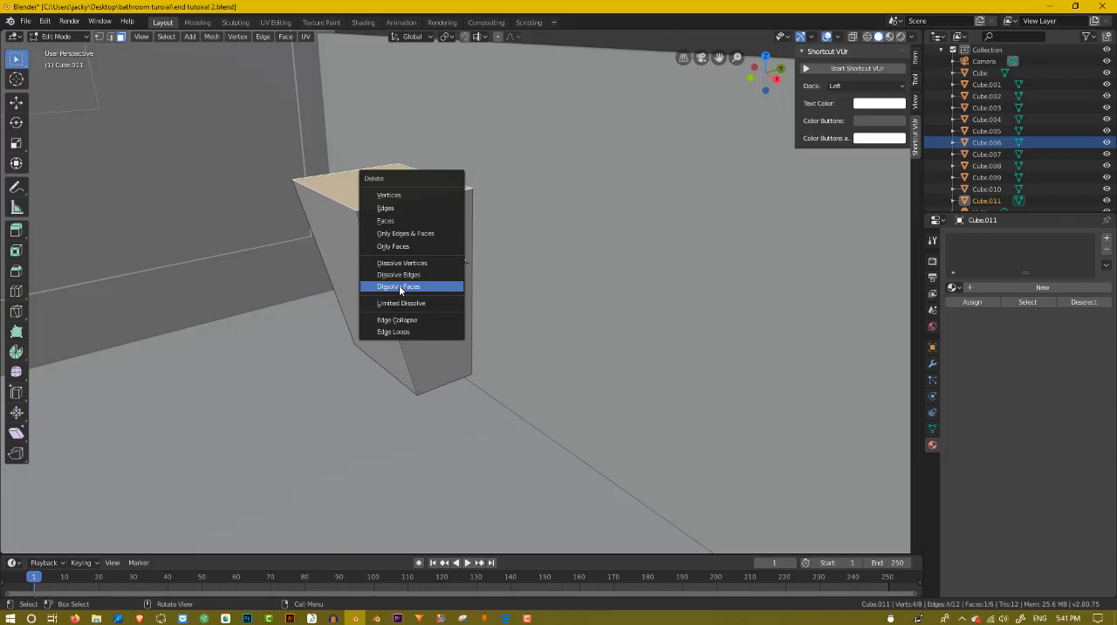
Delete the tapered block's top face and return to Object Mode.
left_click(398, 286)
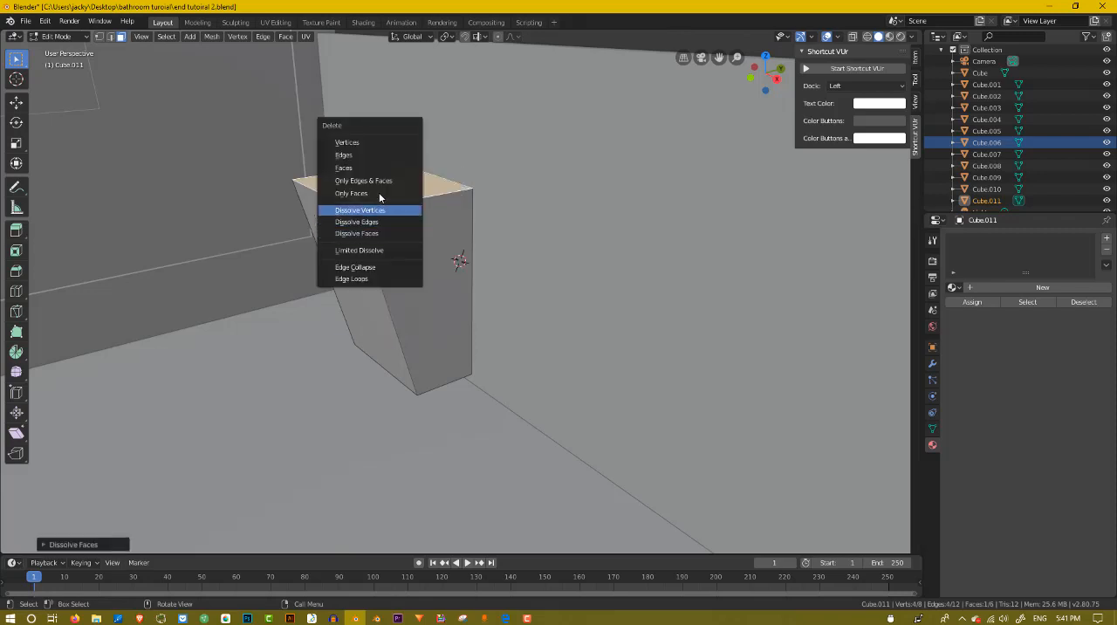
left_click(360, 210)
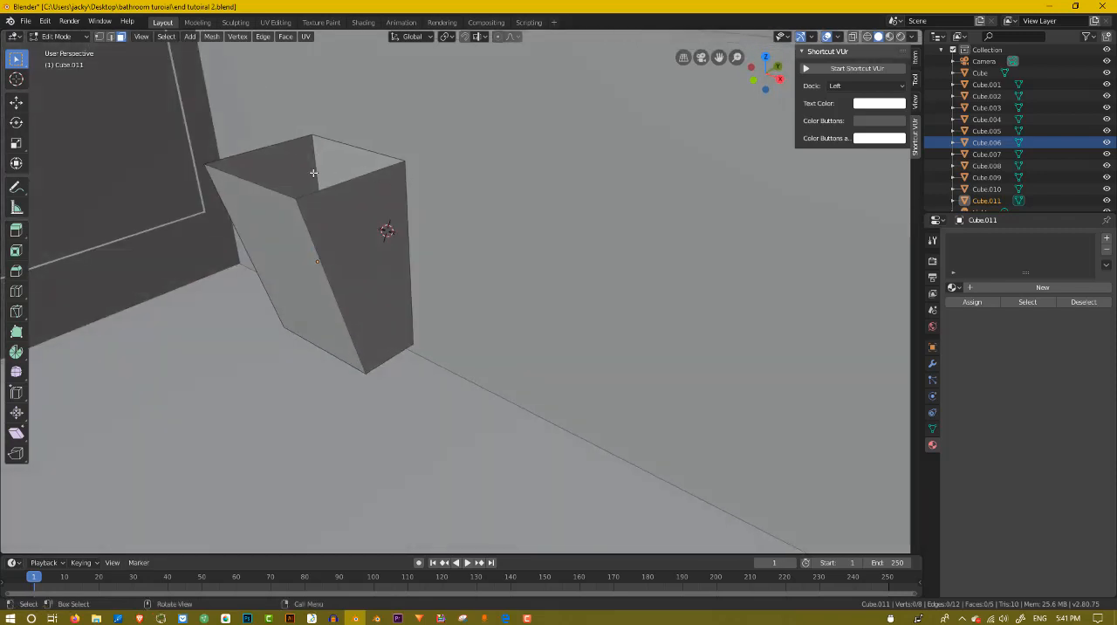
key("Tab")
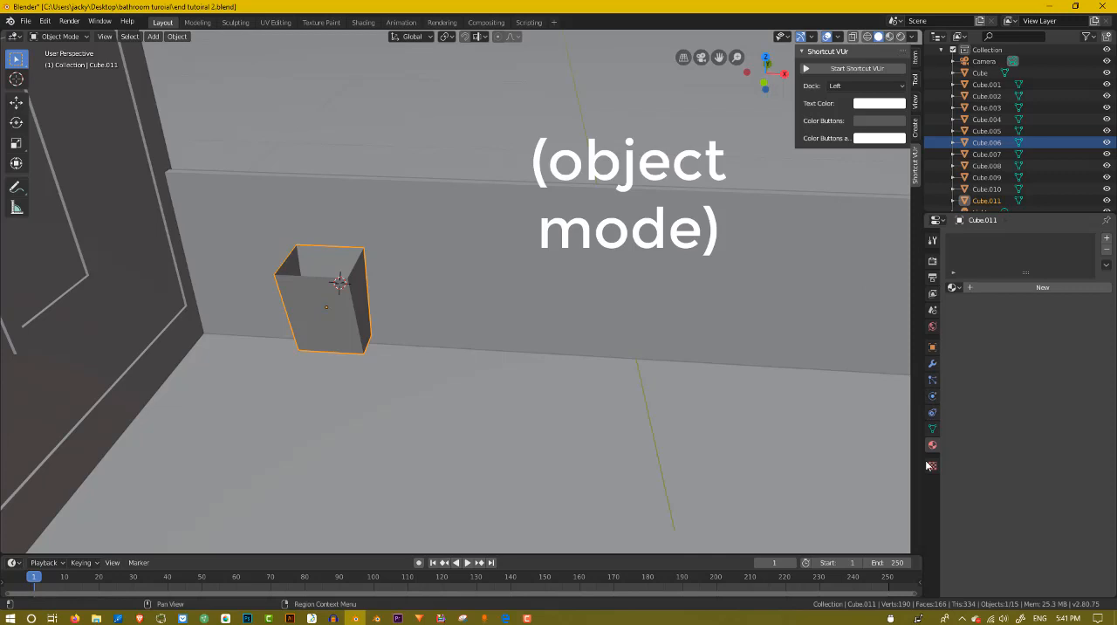
left_click(932, 363)
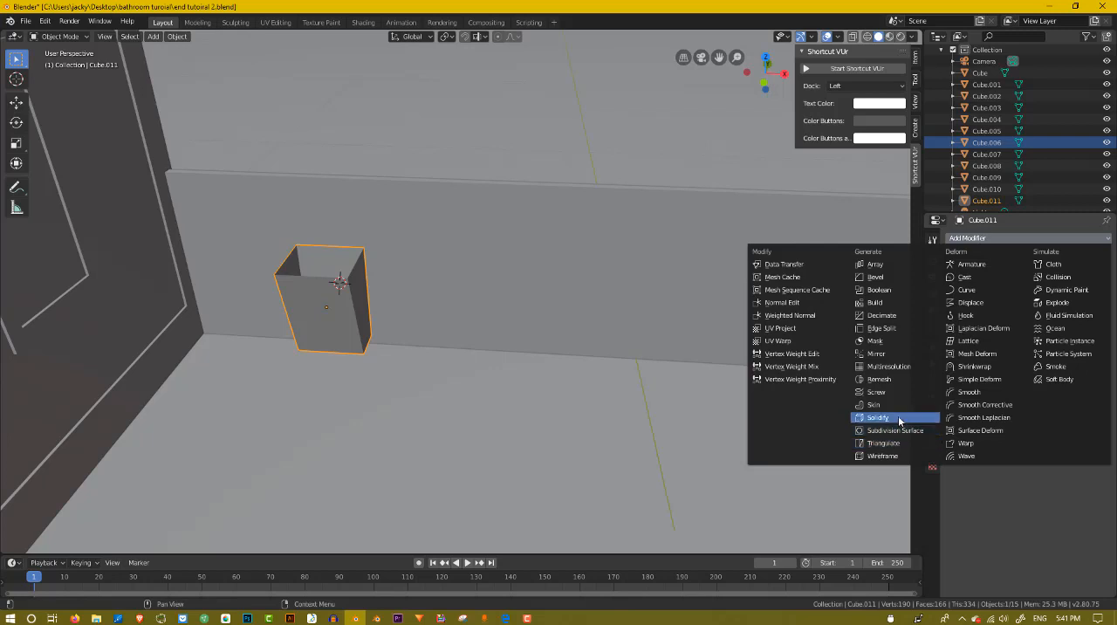
mouse_move(888, 365)
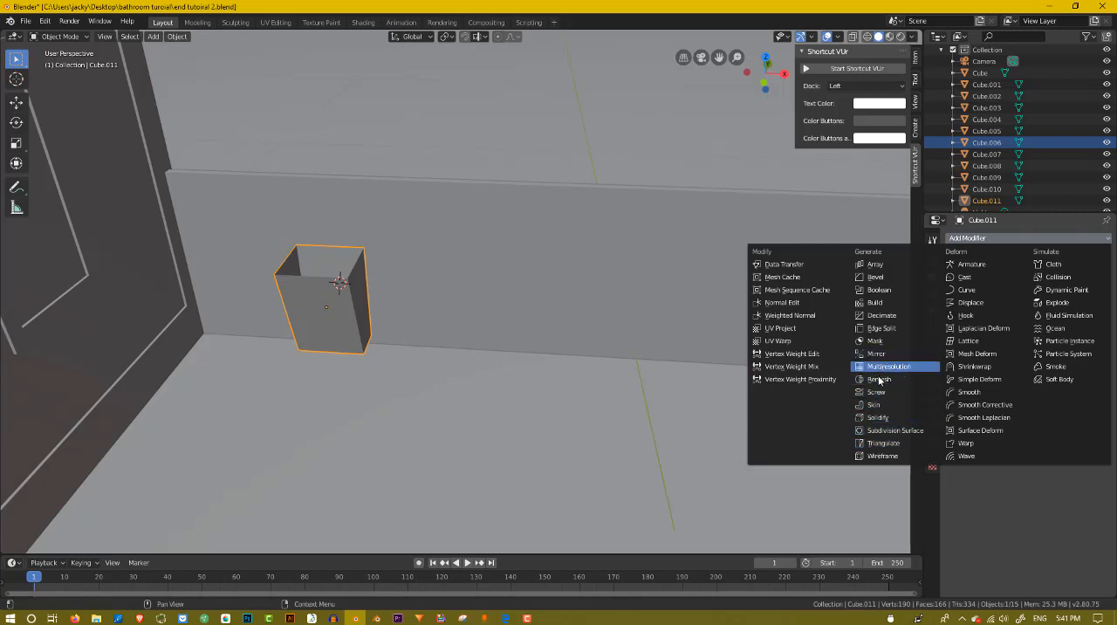
mouse_move(879, 289)
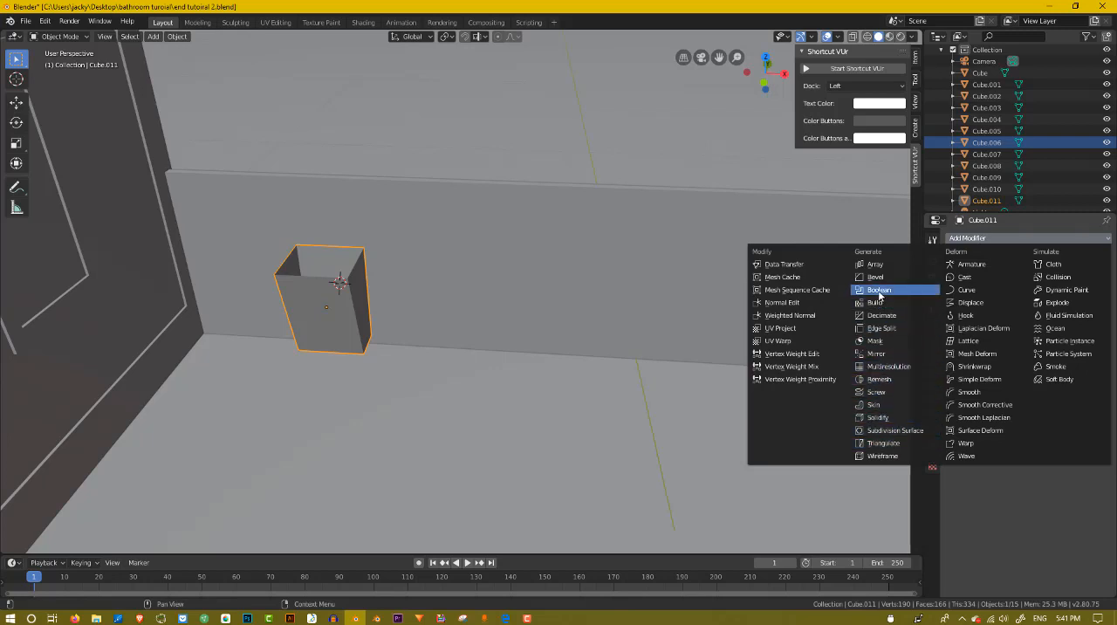
mouse_move(882, 443)
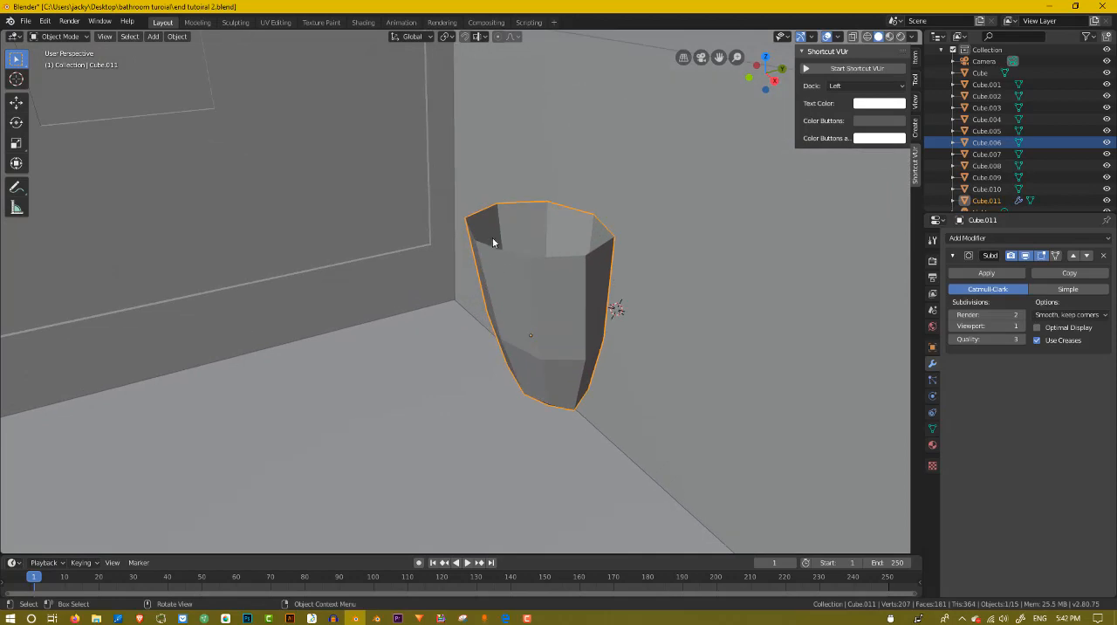
mouse_move(466, 248)
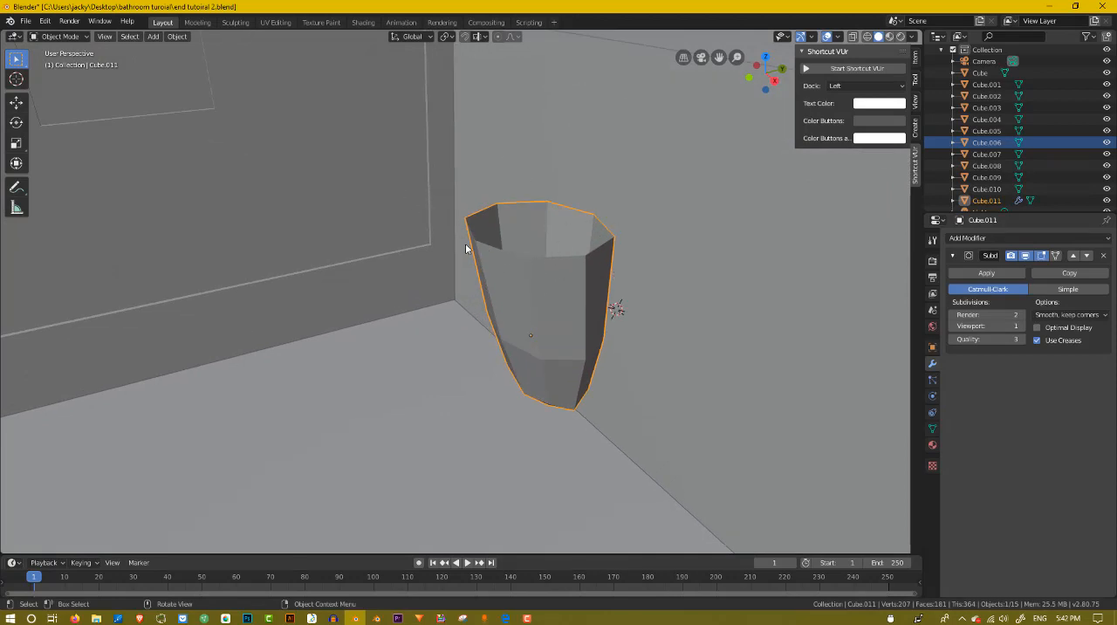
mouse_move(617, 316)
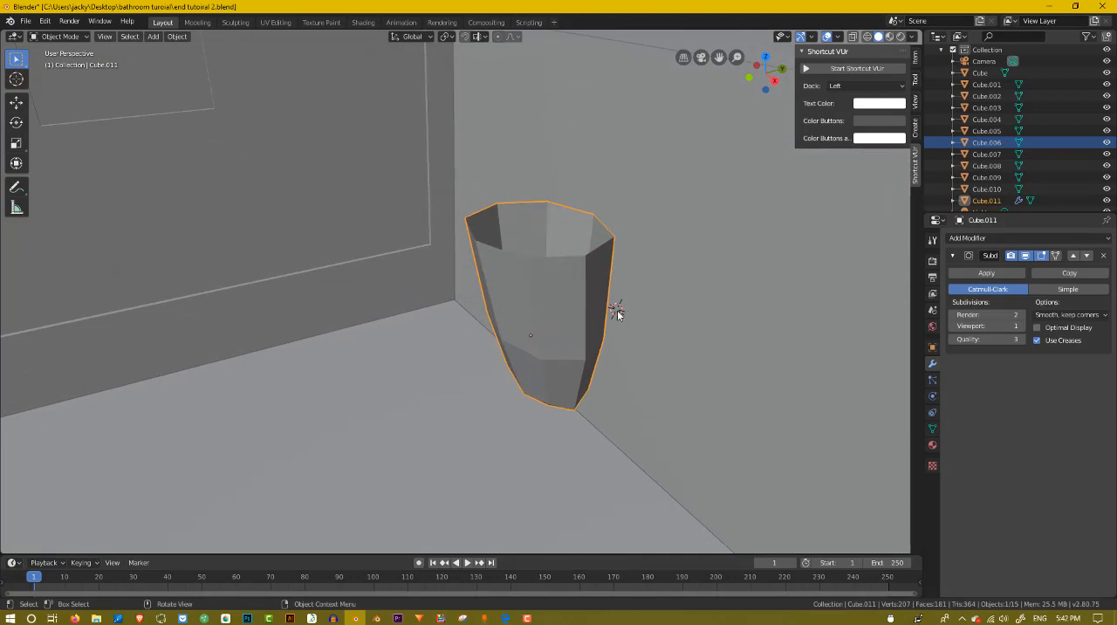
mouse_move(566, 305)
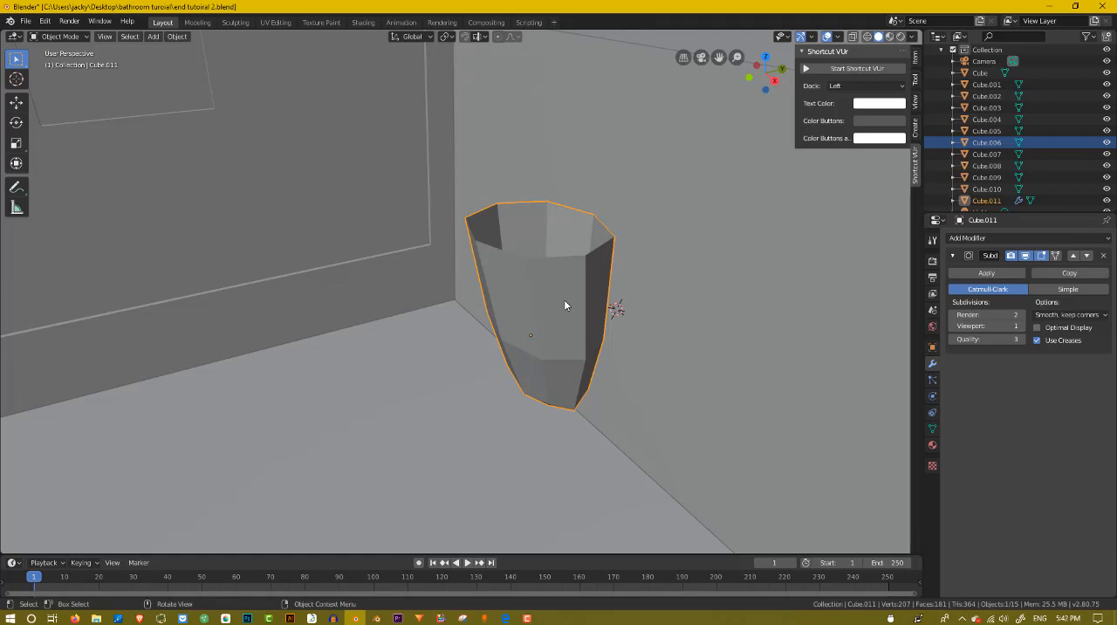
mouse_move(719, 361)
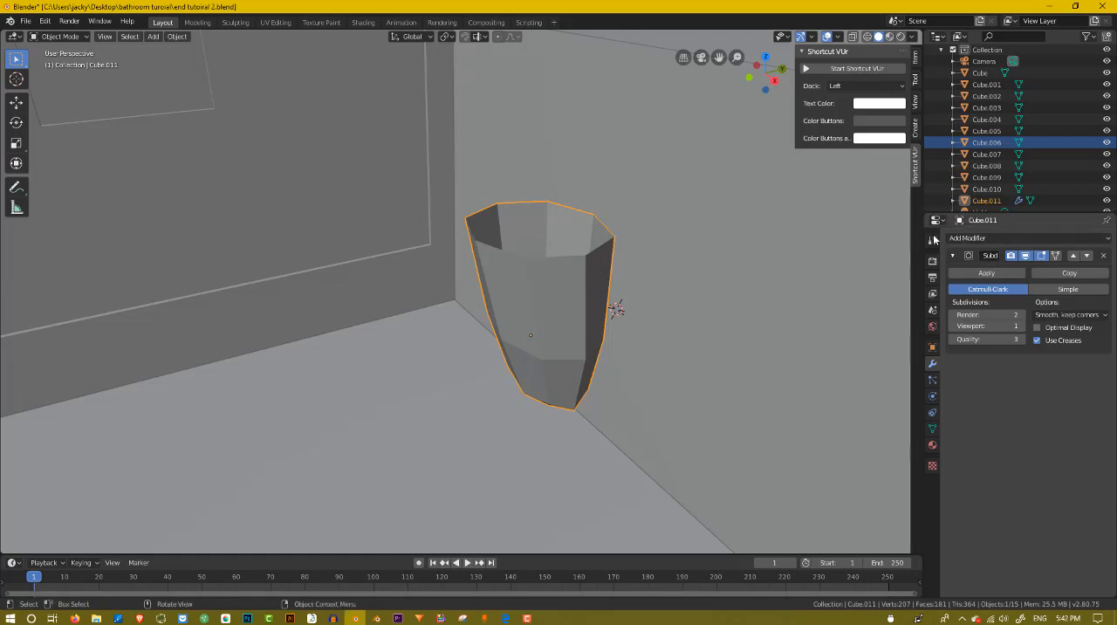
Open the Add Modifier list to add a 0.17 m Solidify.
left_click(967, 237)
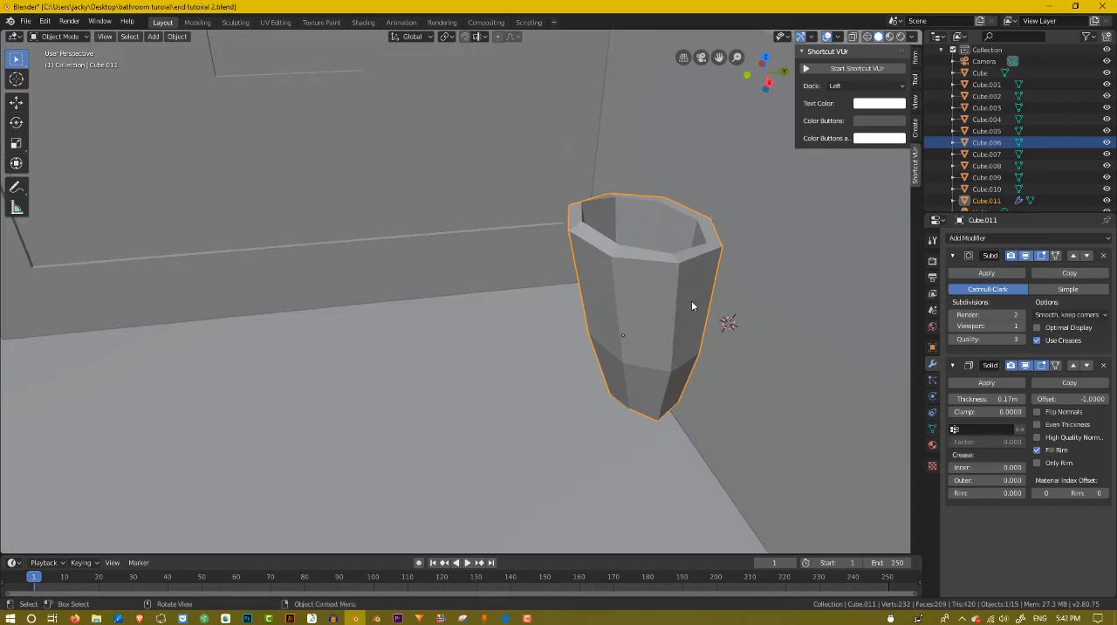
Add horizontal and vertical loop cuts through the cup's mesh in Edit Mode.
key("Tab")
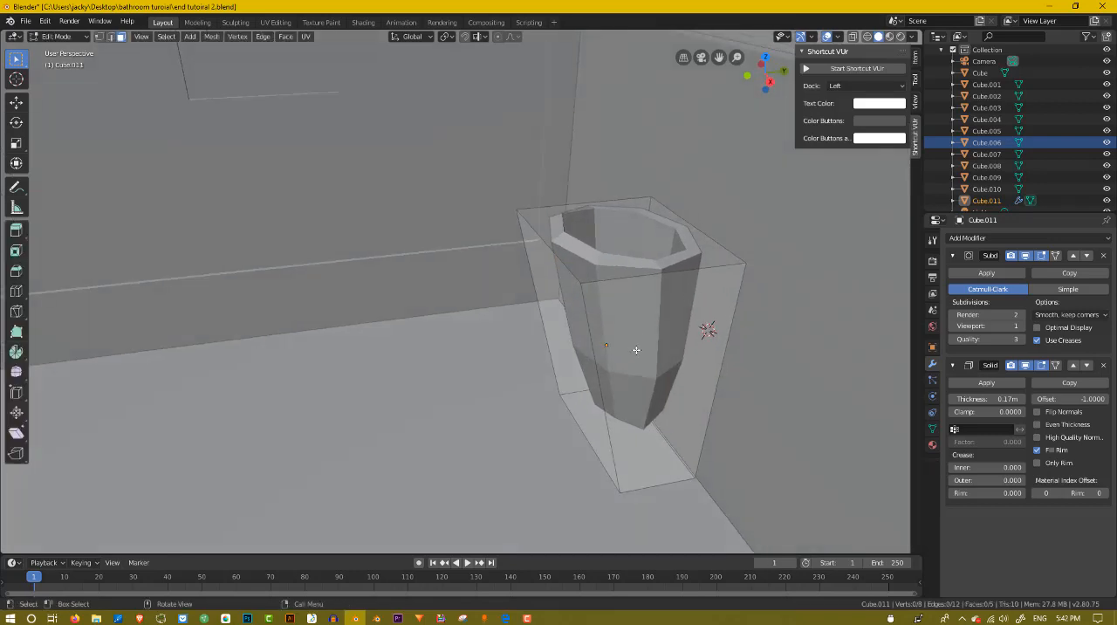
mouse_move(631, 379)
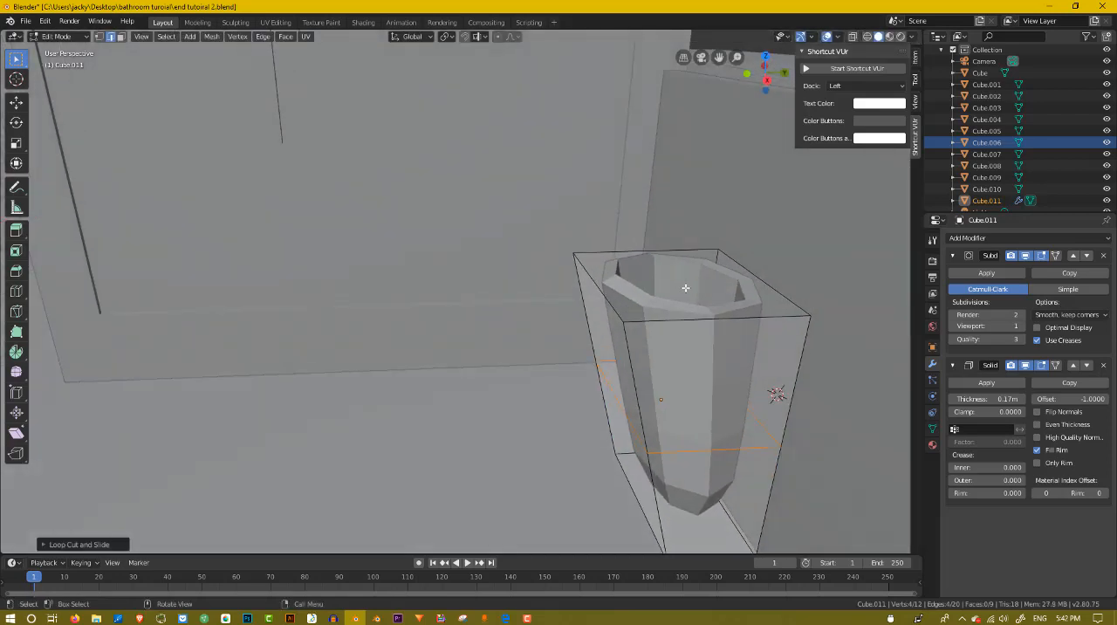
key("ctrl+r")
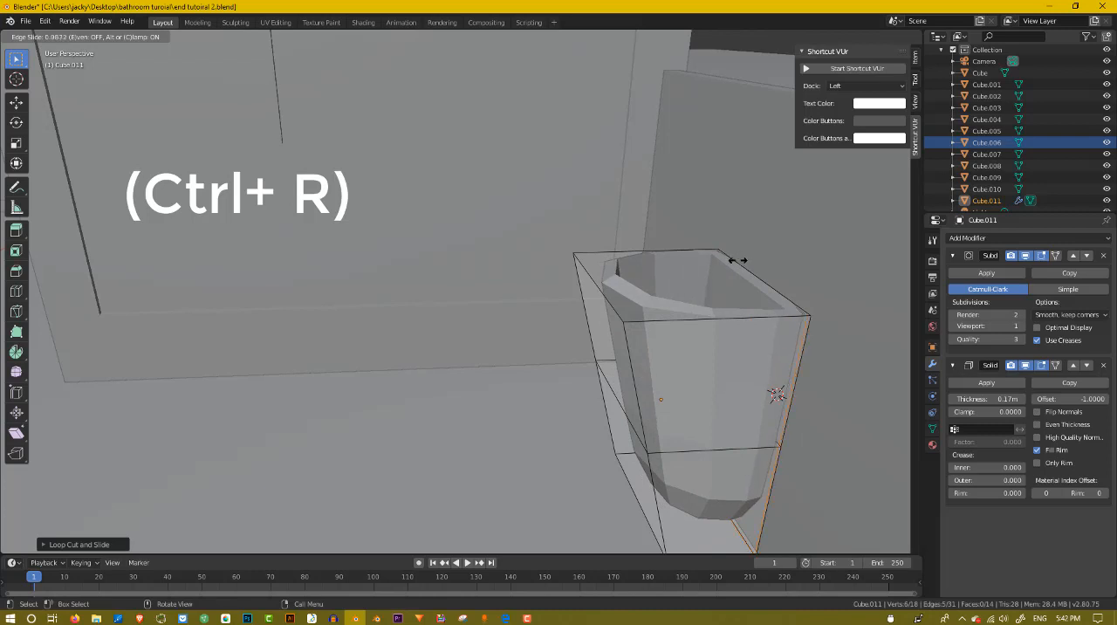
key("ctrl+r")
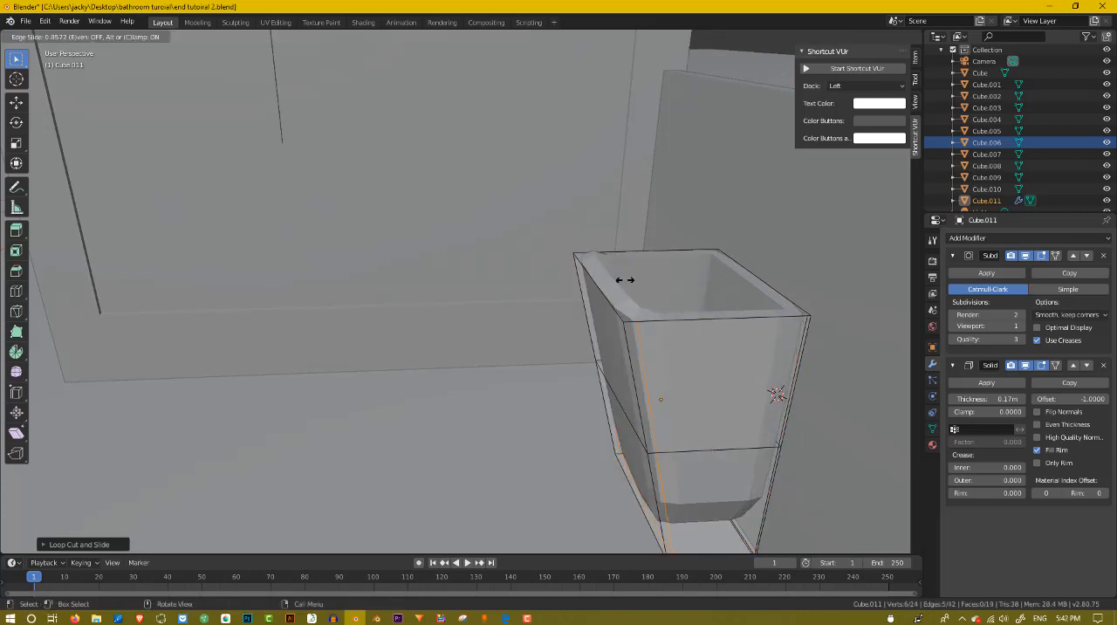
key("Tab")
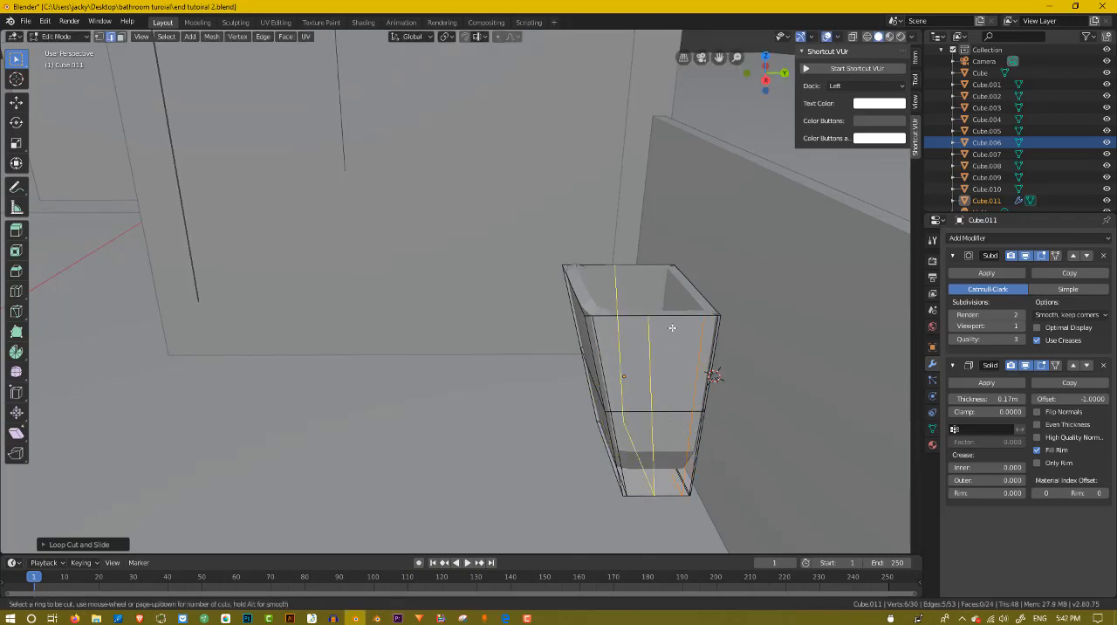
left_click(620, 340)
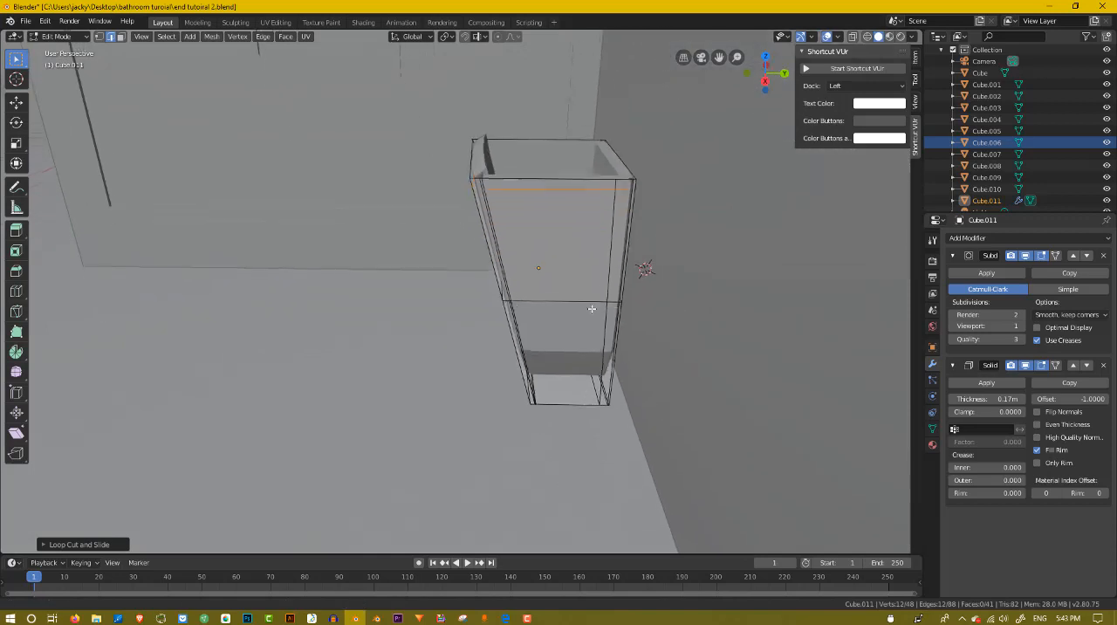
scroll("down", 3)
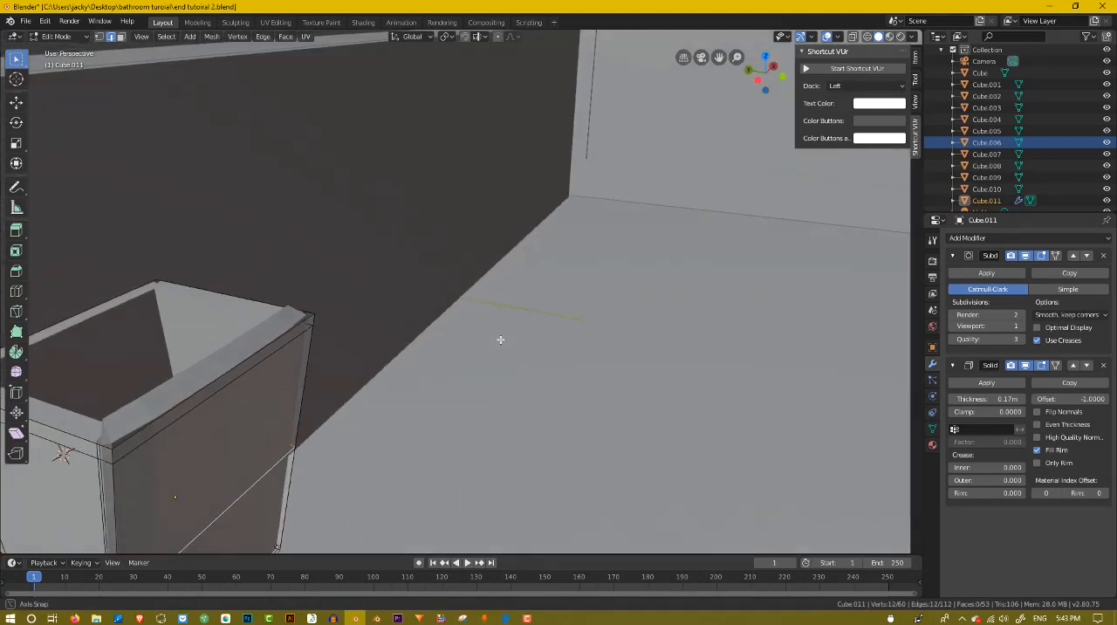
Scale the cup's middle edge loop to about 0.81 to pinch the waist.
key("s")
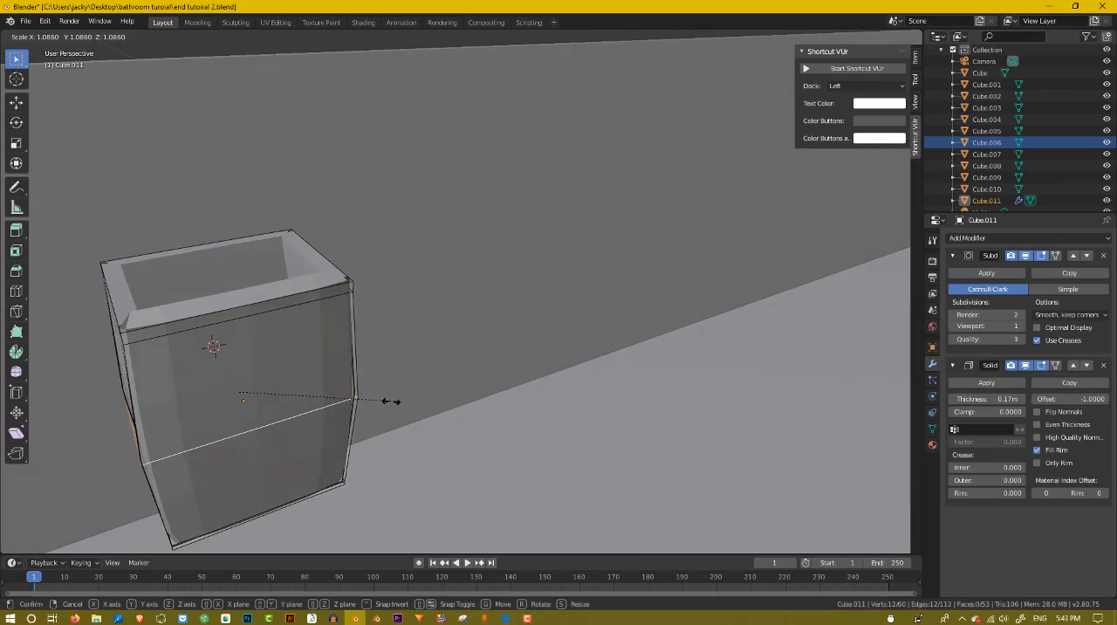
mouse_move(362, 436)
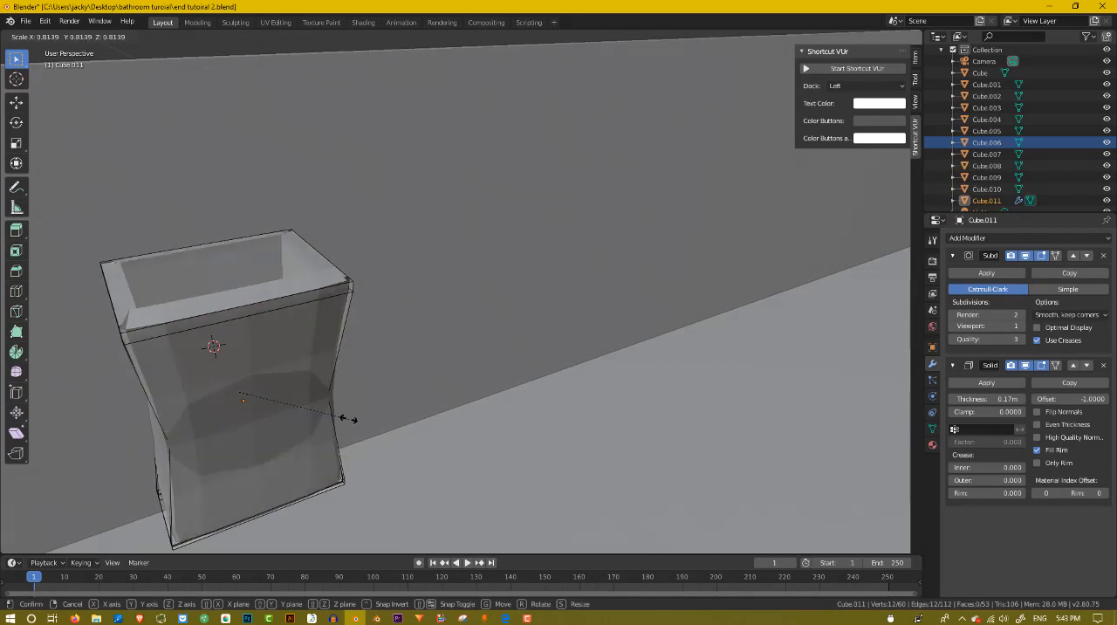
mouse_move(364, 427)
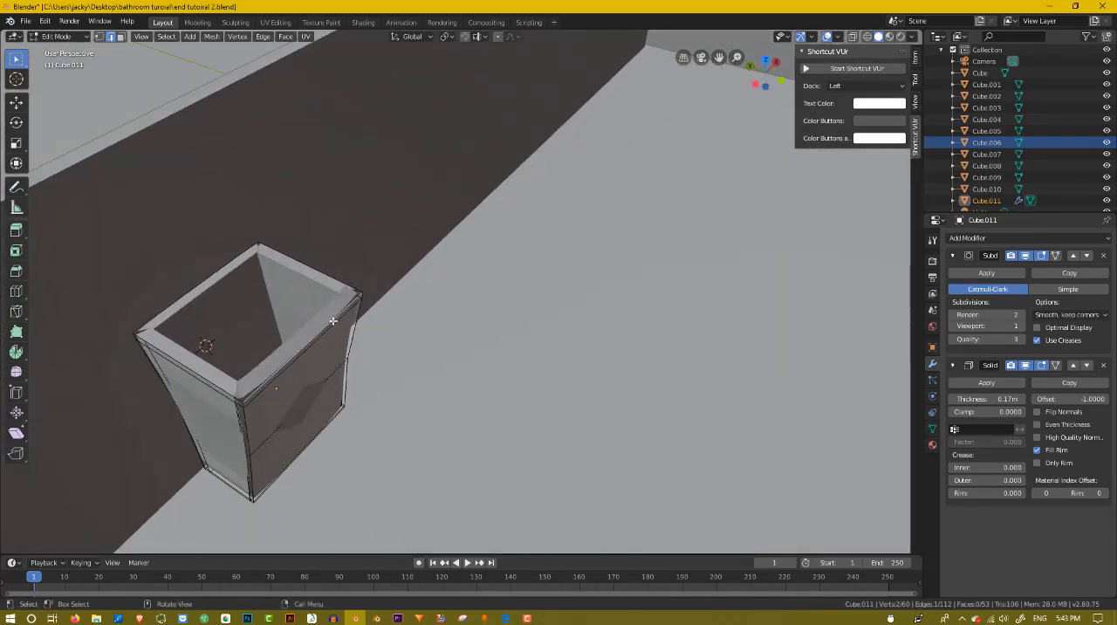
Pull the front rim outward with proportional editing to form a projecting lip.
key("g")
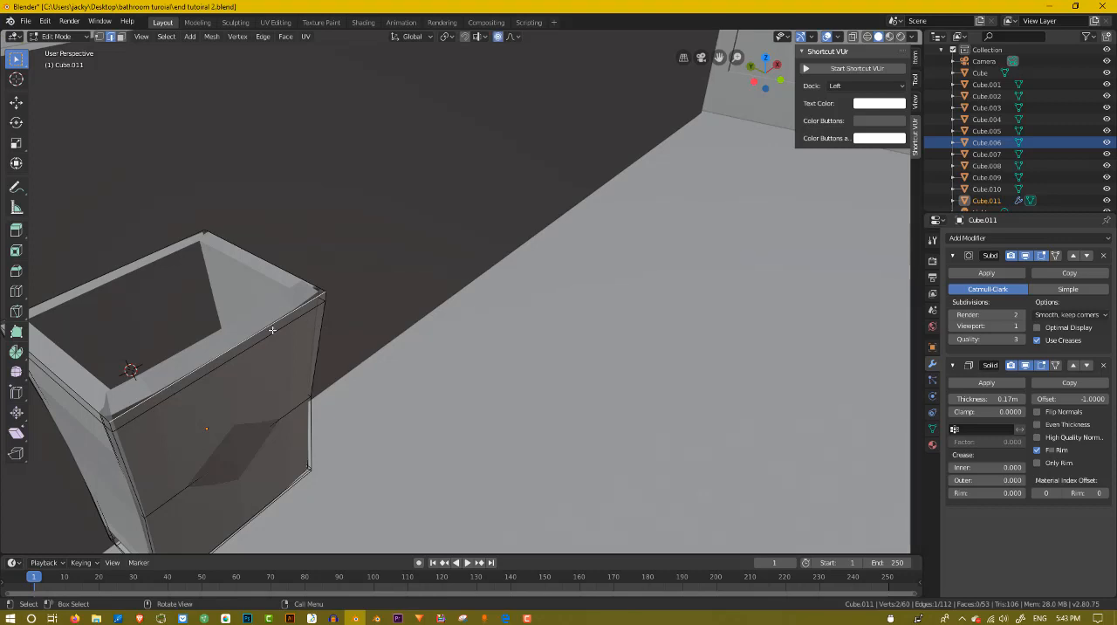
mouse_move(341, 153)
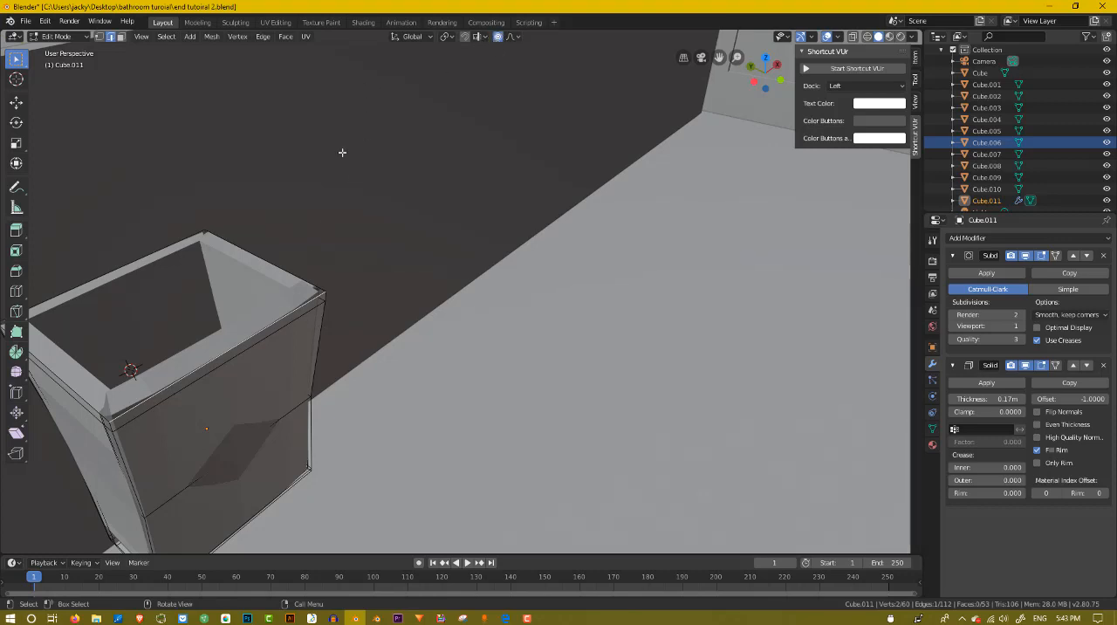
key("g")
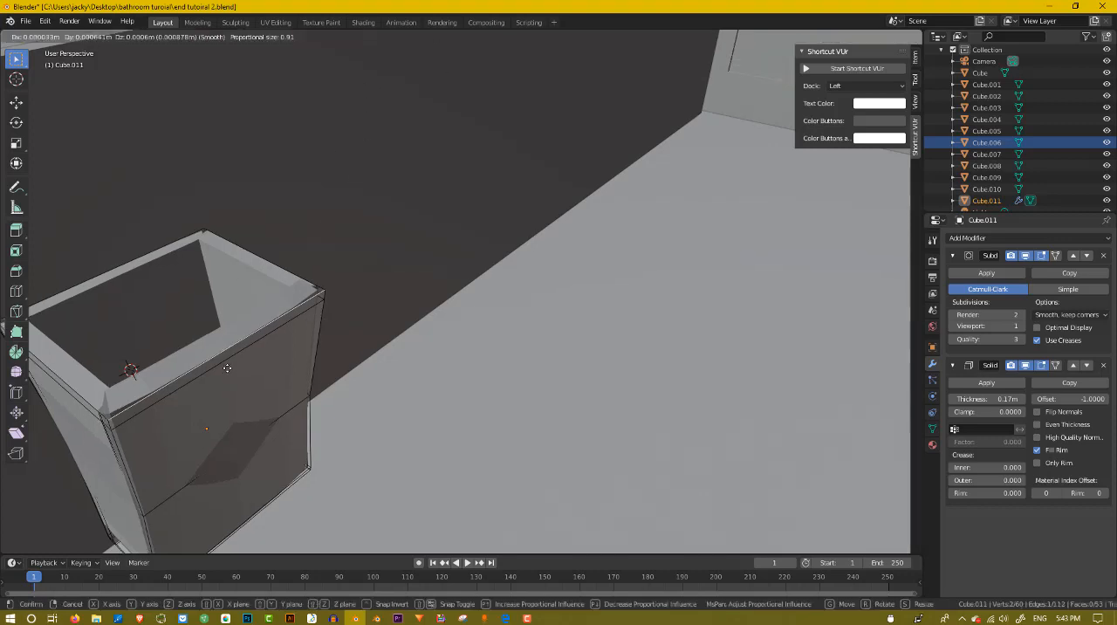
mouse_move(245, 366)
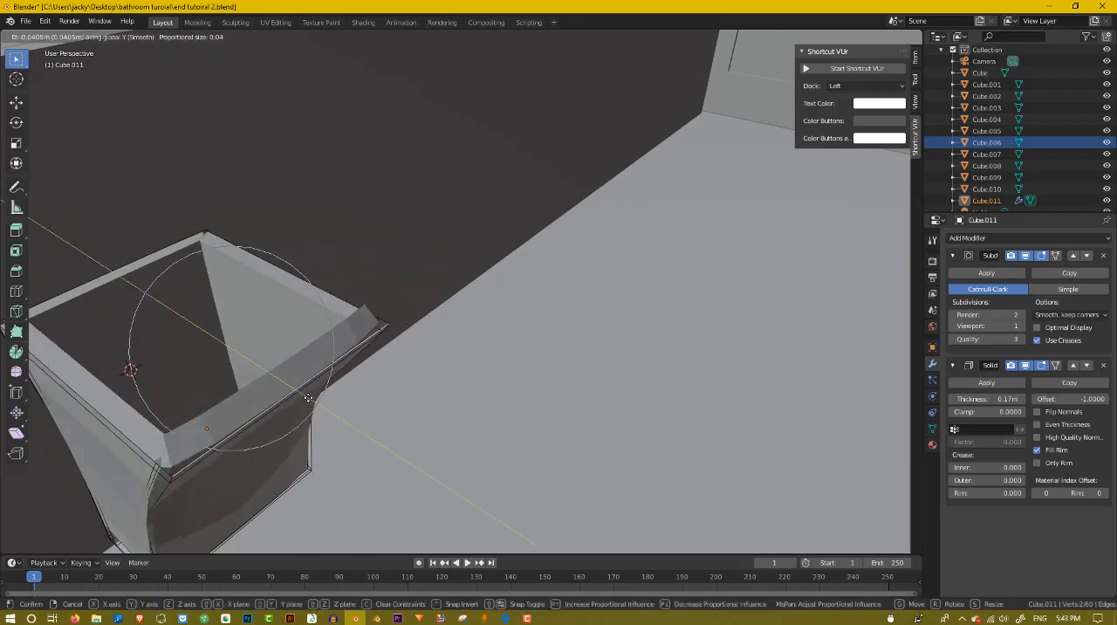
mouse_move(288, 377)
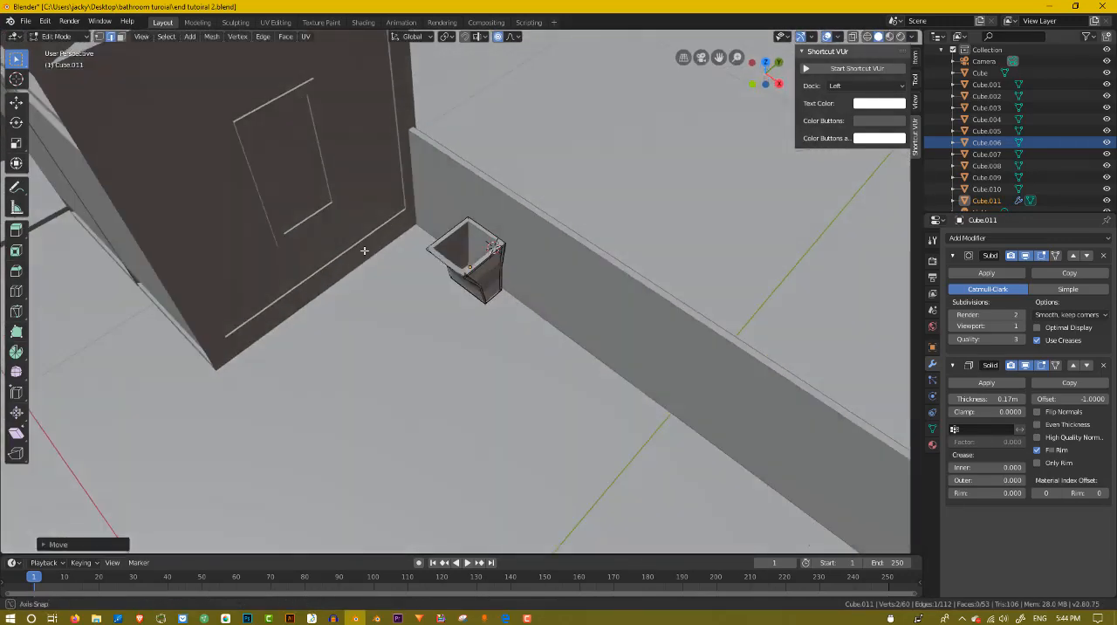
Move the urinal object against the back wall between the stalls.
key("Tab")
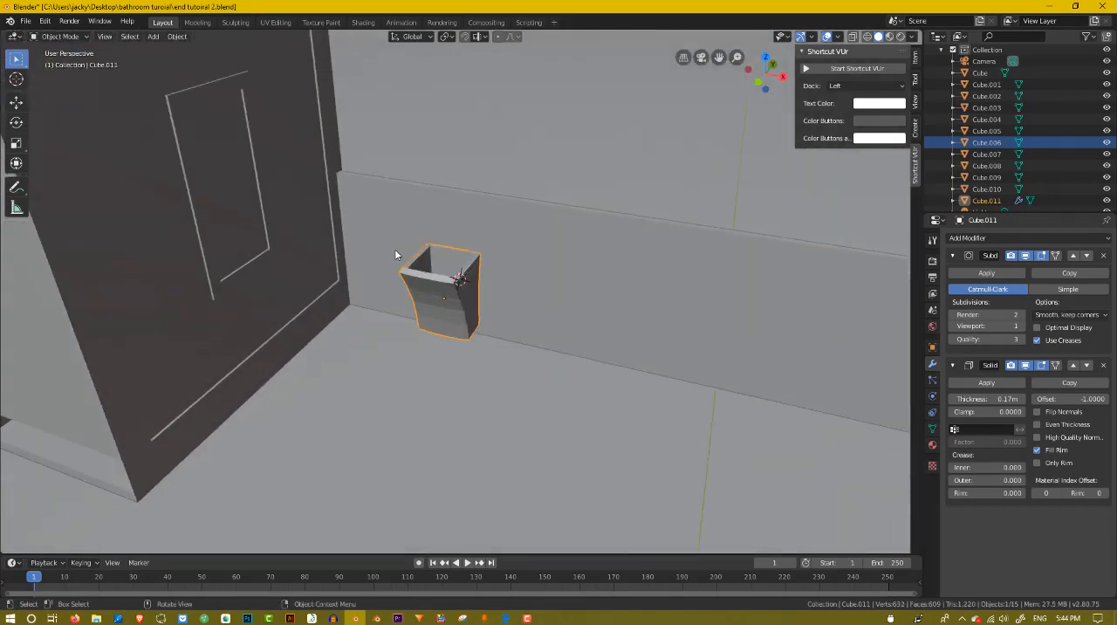
key("g")
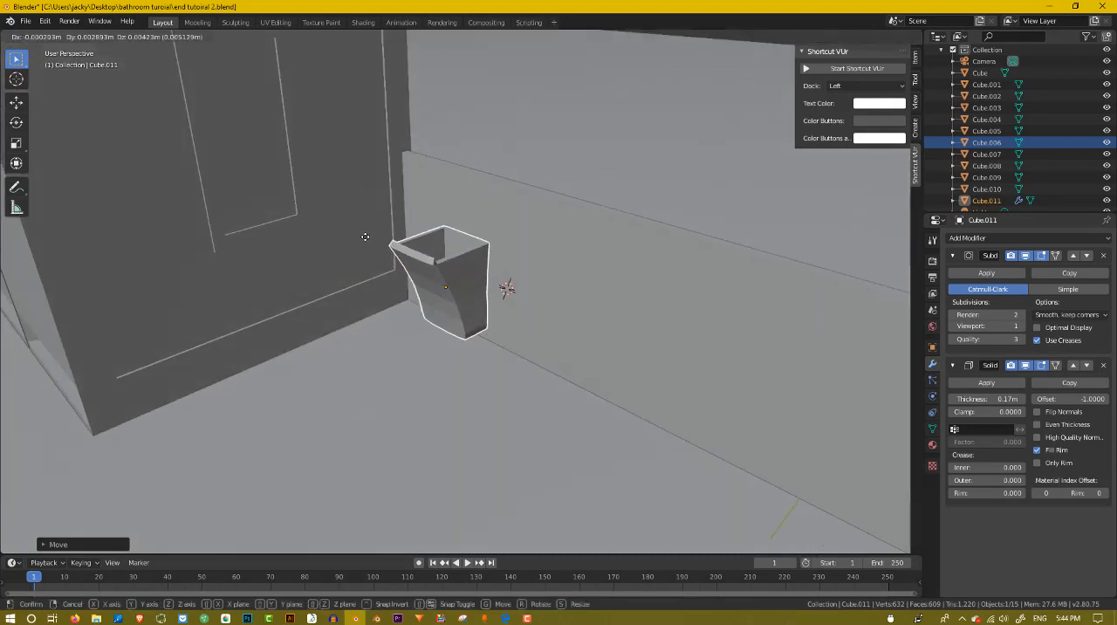
key("z")
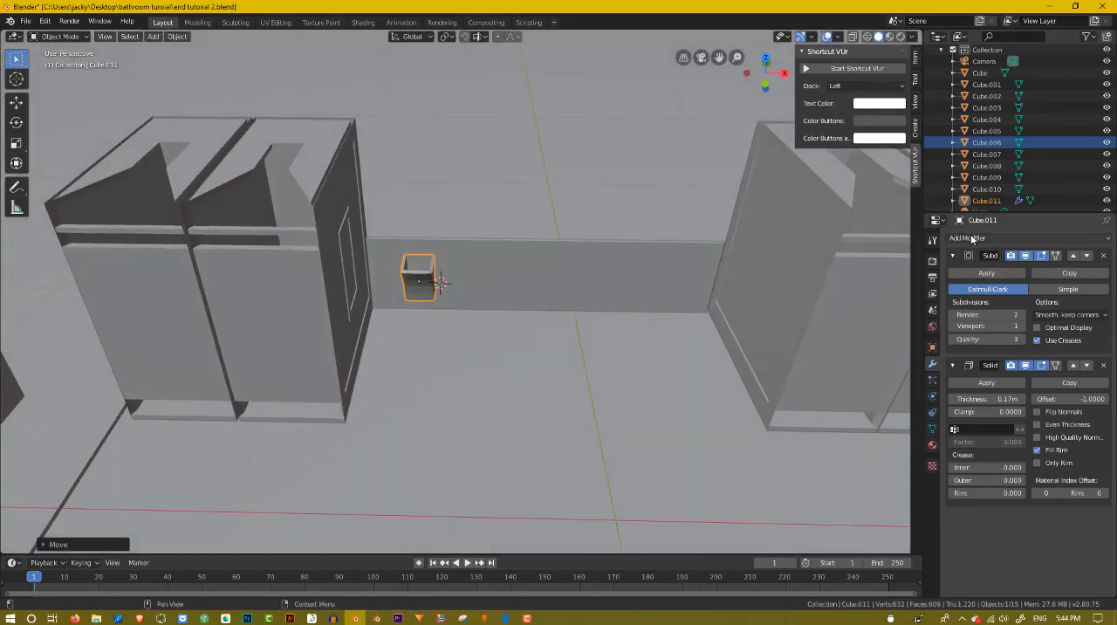
Add an Array modifier with count 5 and X offset -2.2, then shift the row along X.
left_click(967, 237)
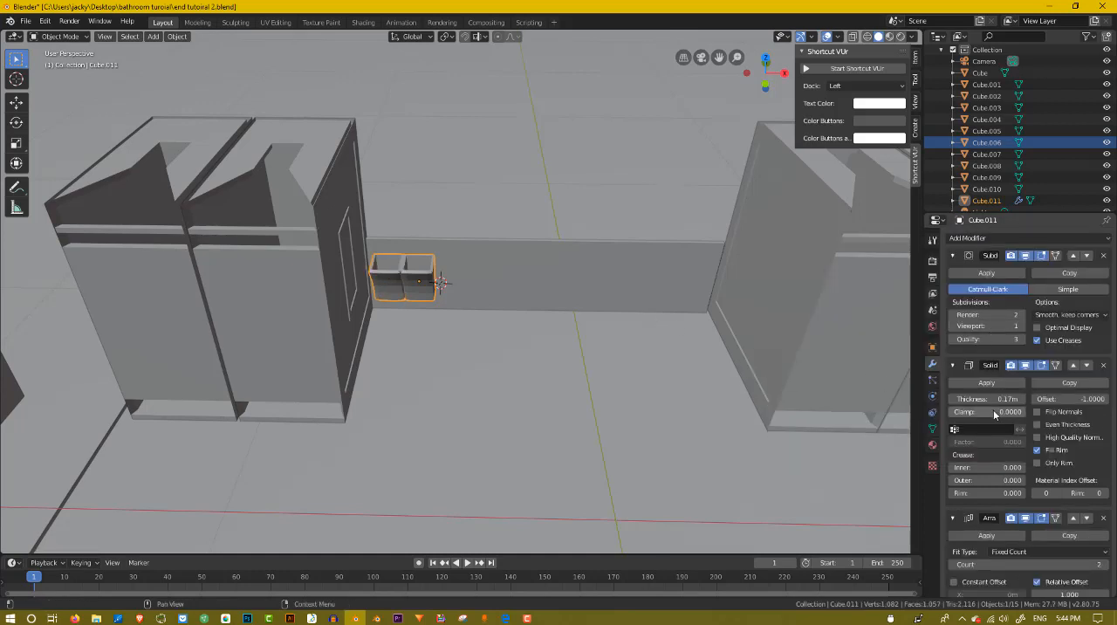
scroll("down", 3)
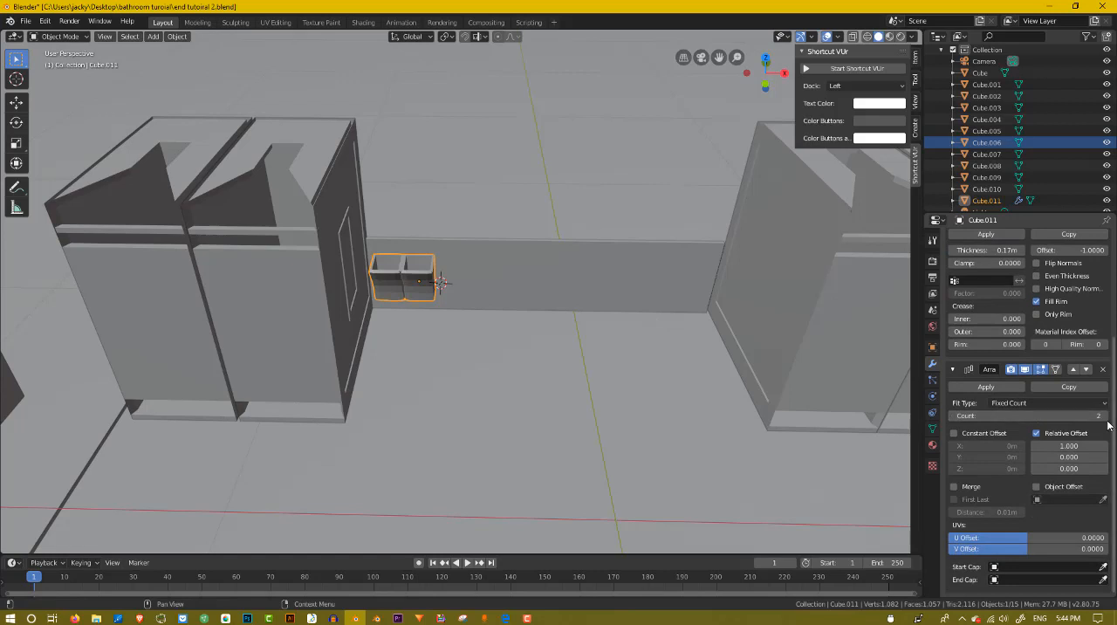
mouse_move(1054, 507)
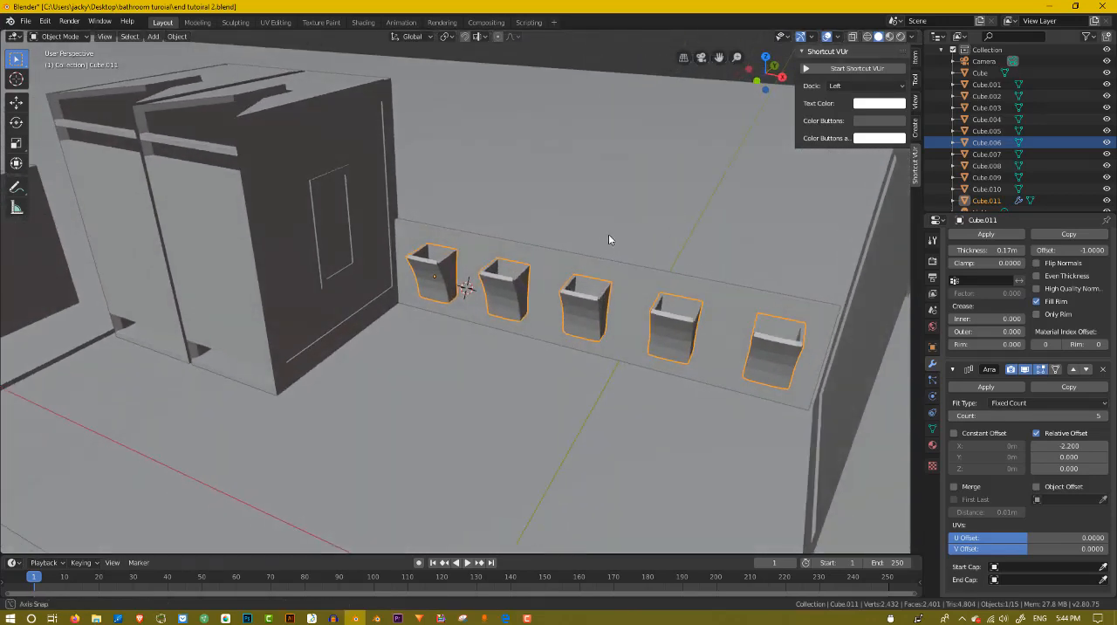
left_click_drag(611, 240, 419, 284)
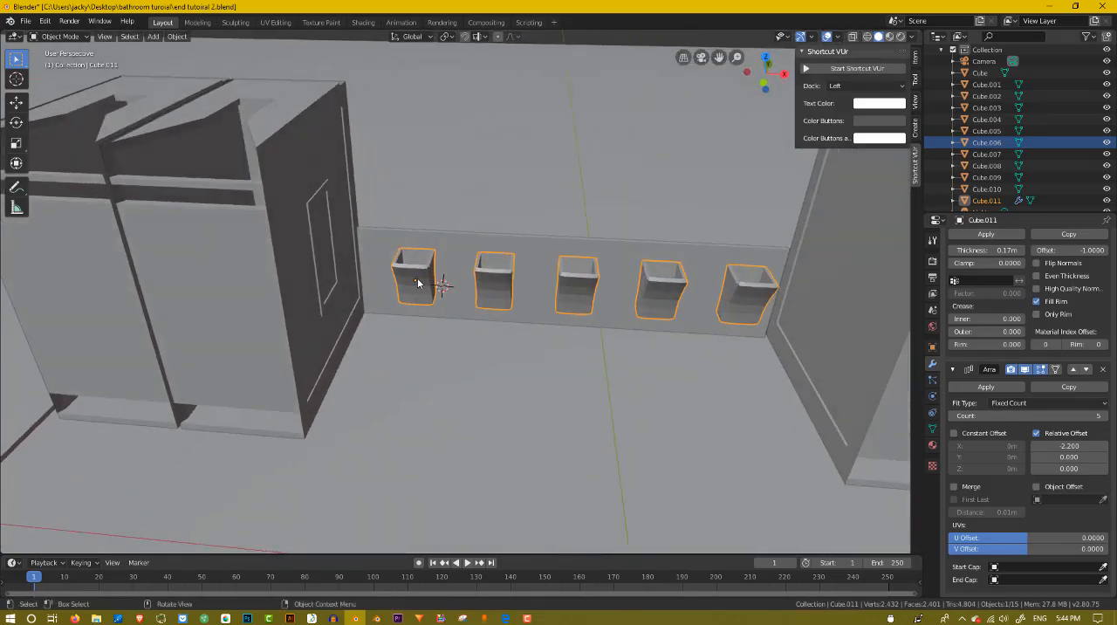
key("g")
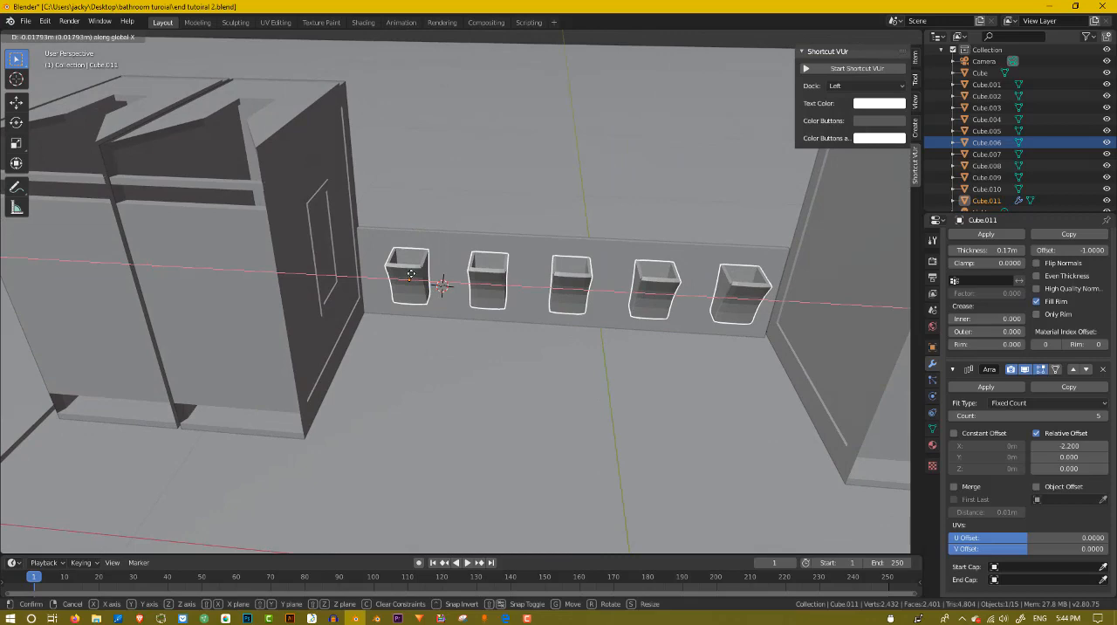